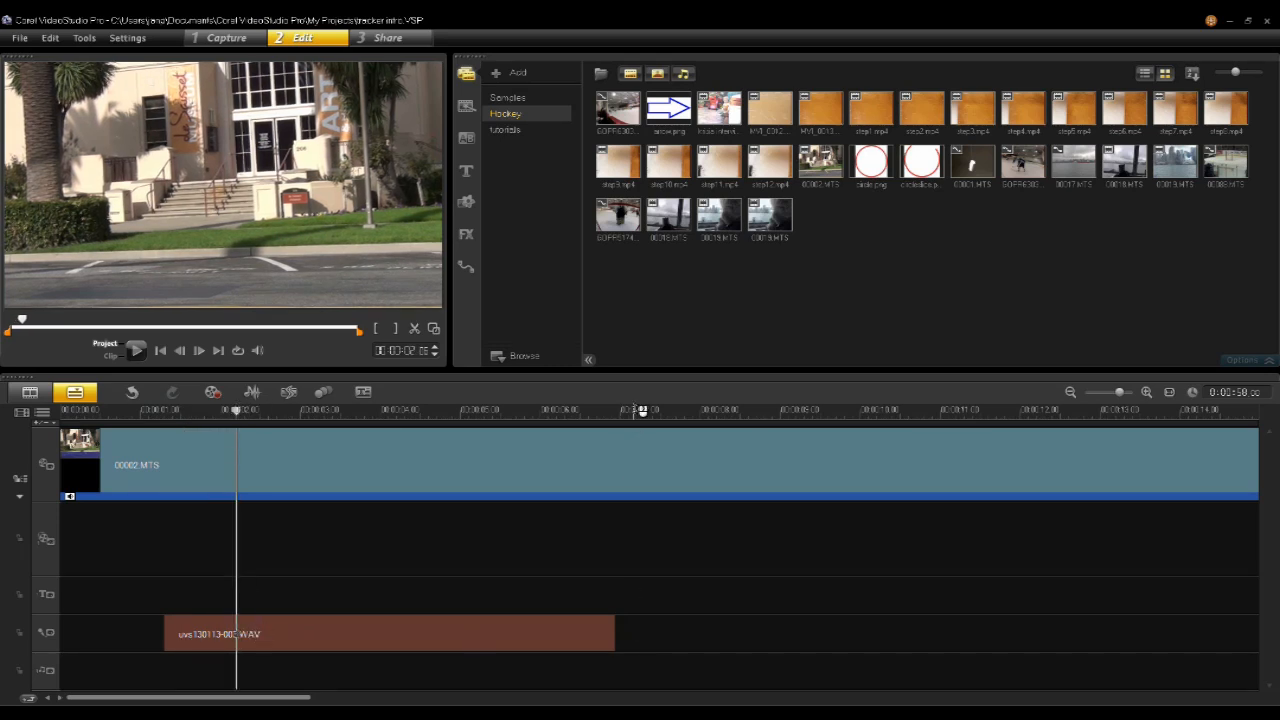
# - Browse the Record/Capture options and start a voice-over recording, then back out of it
pyautogui.click(636, 408)
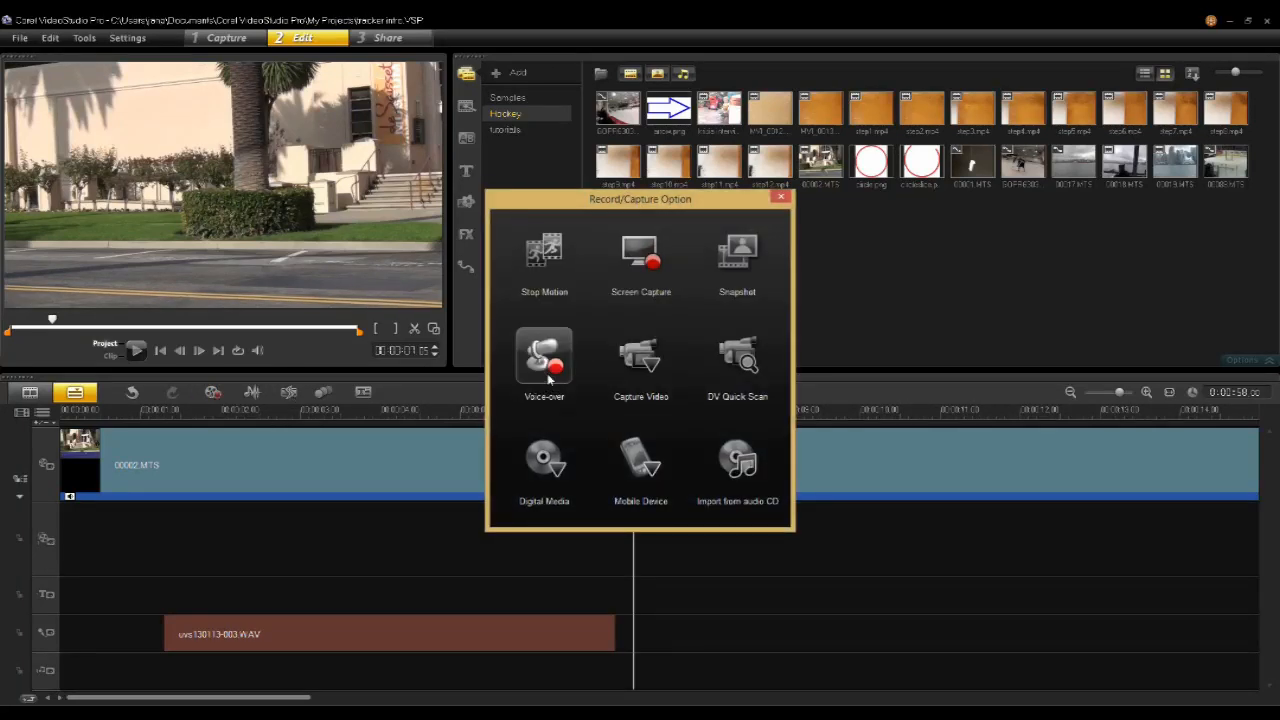
pyautogui.click(544, 364)
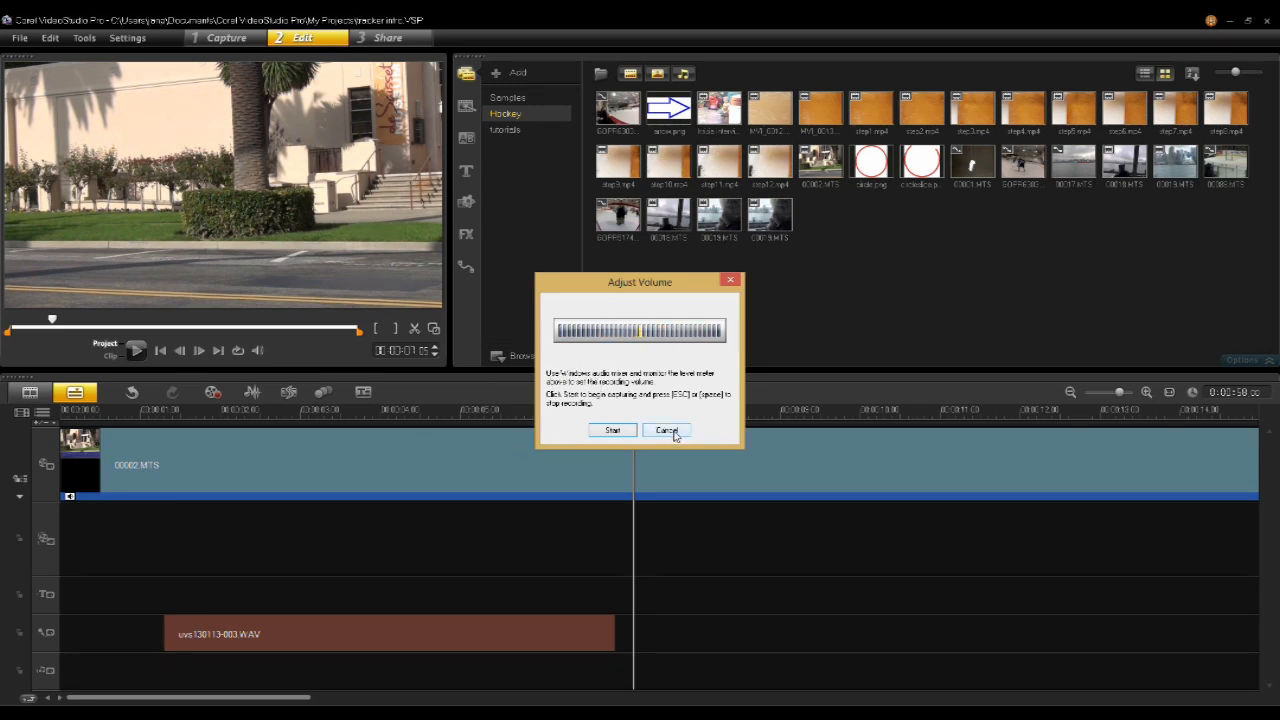
pyautogui.click(666, 430)
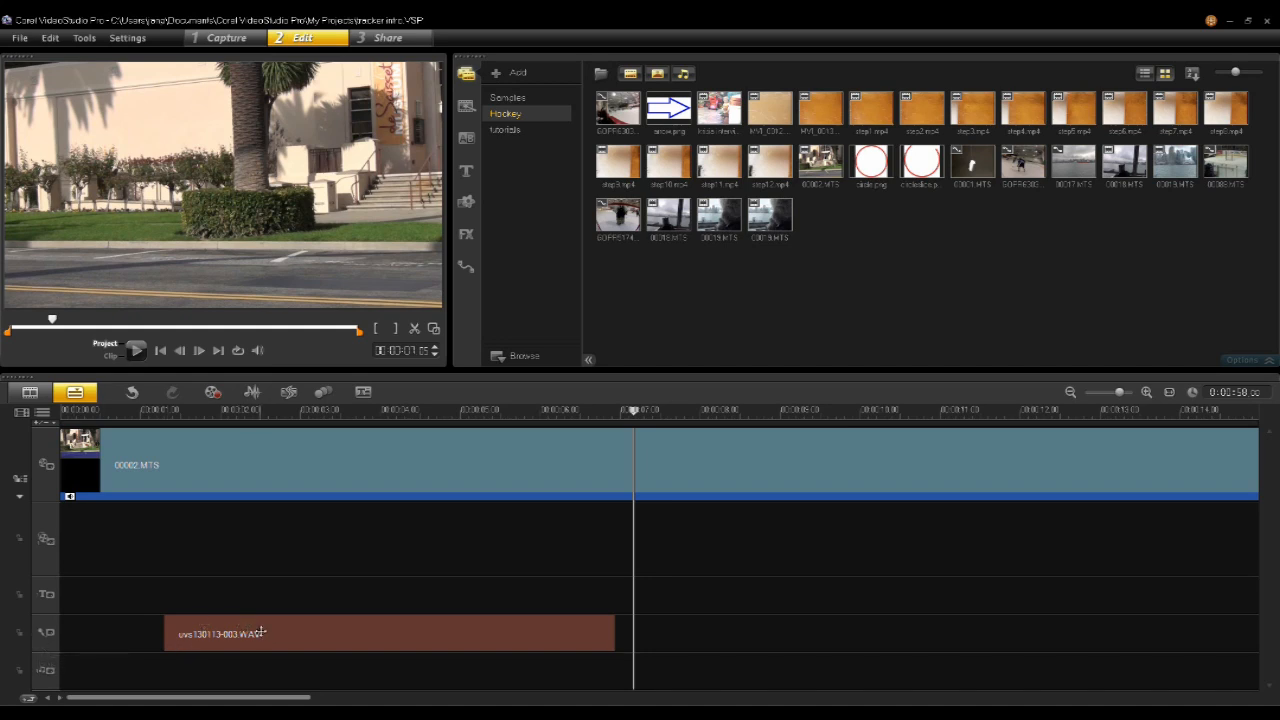
pyautogui.moveTo(270, 632)
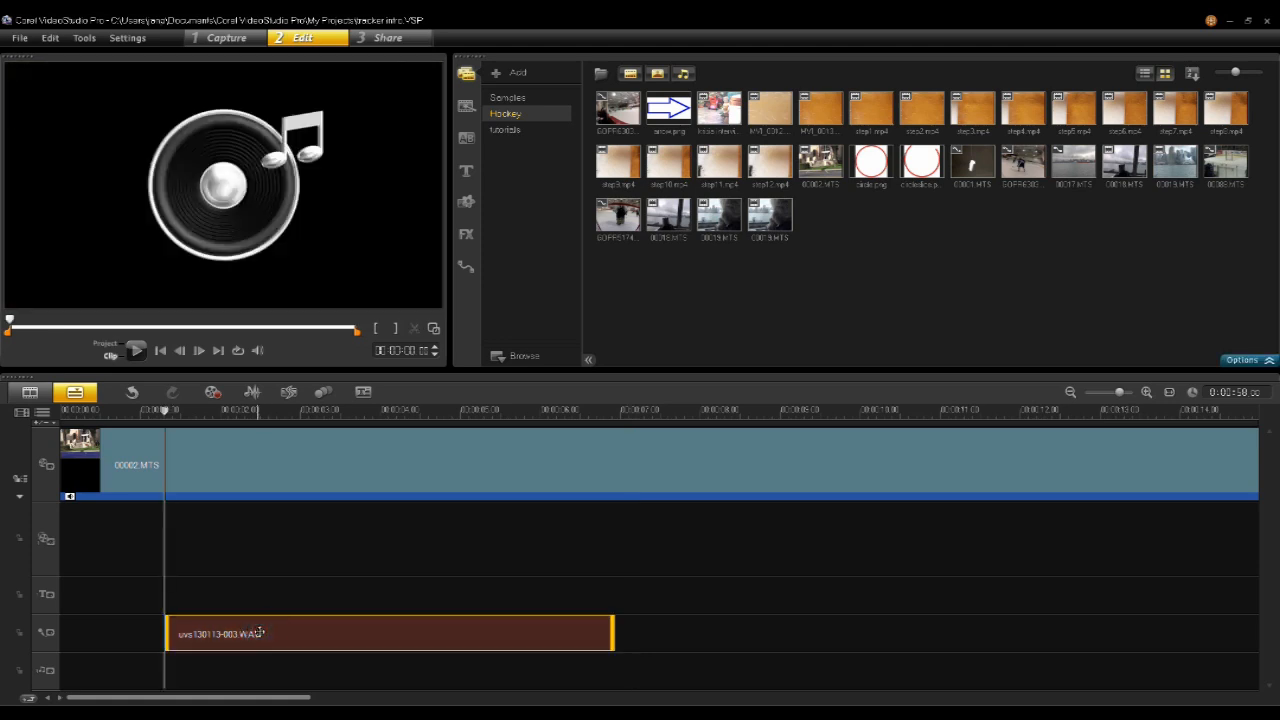
pyautogui.moveTo(364, 392)
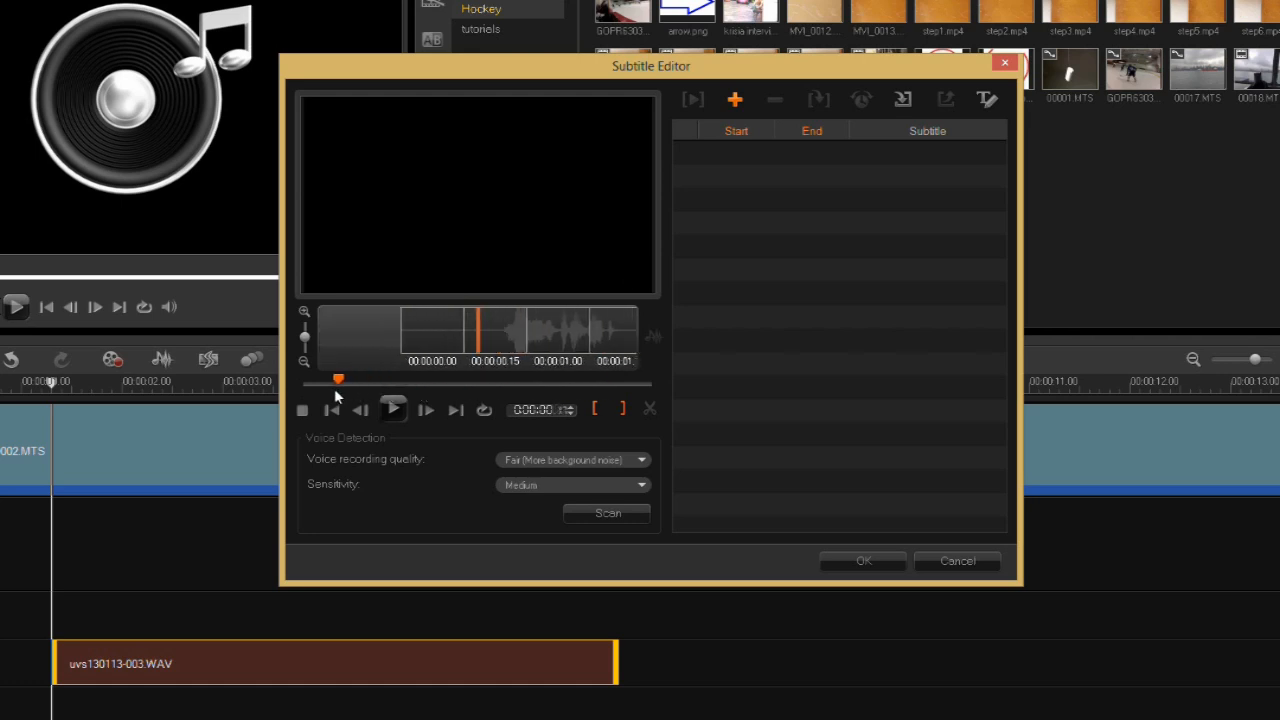
# - Rewind the voiceover and set voice detection sensitivity to High
pyautogui.click(392, 408)
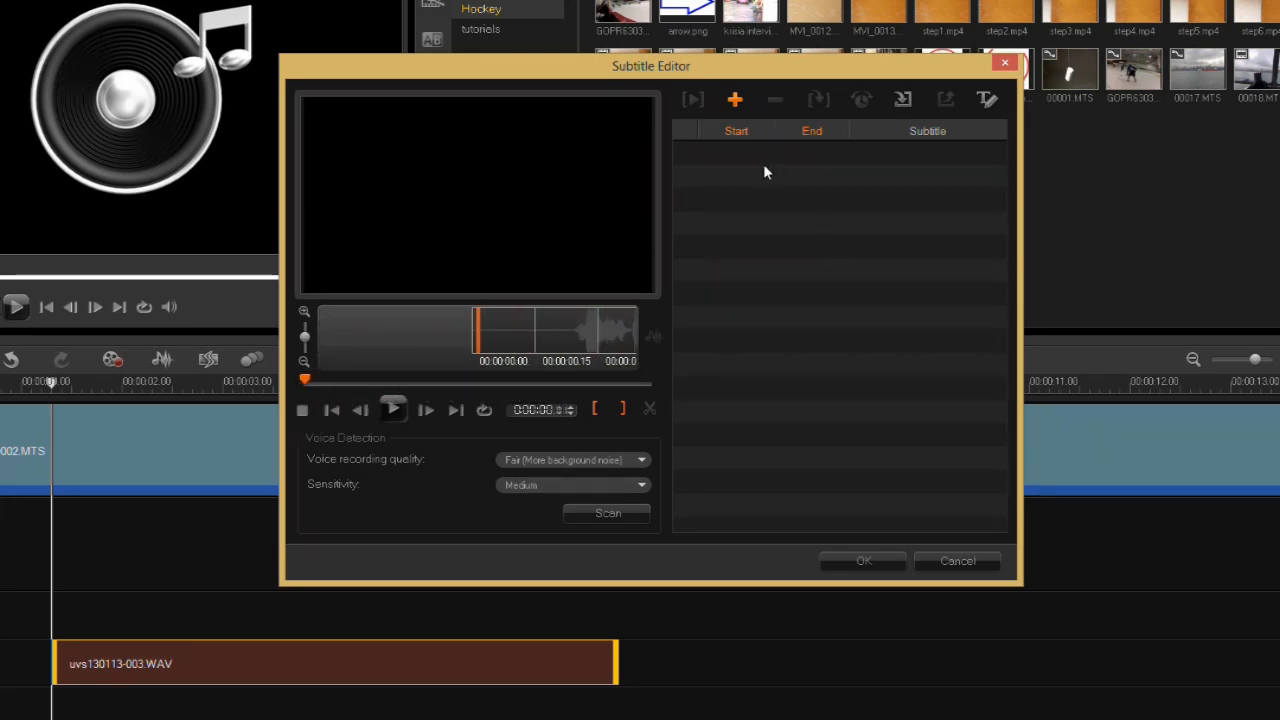
pyautogui.moveTo(760, 154)
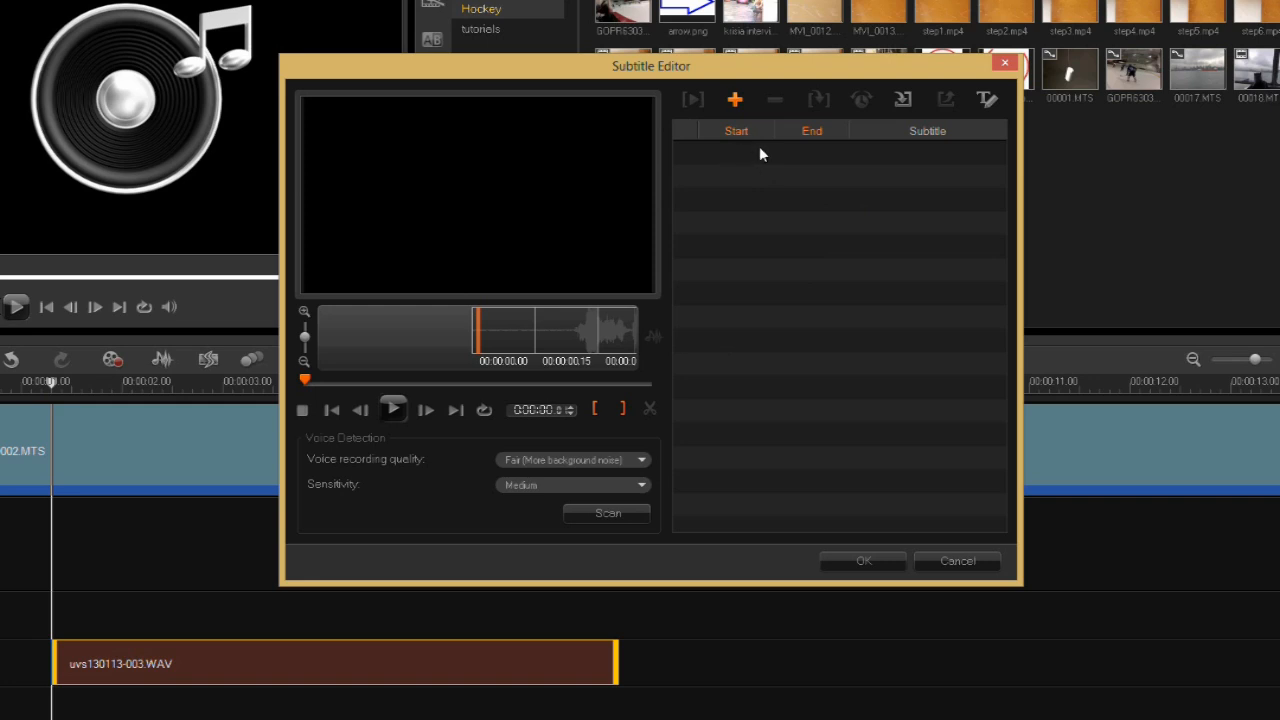
pyautogui.moveTo(752, 360)
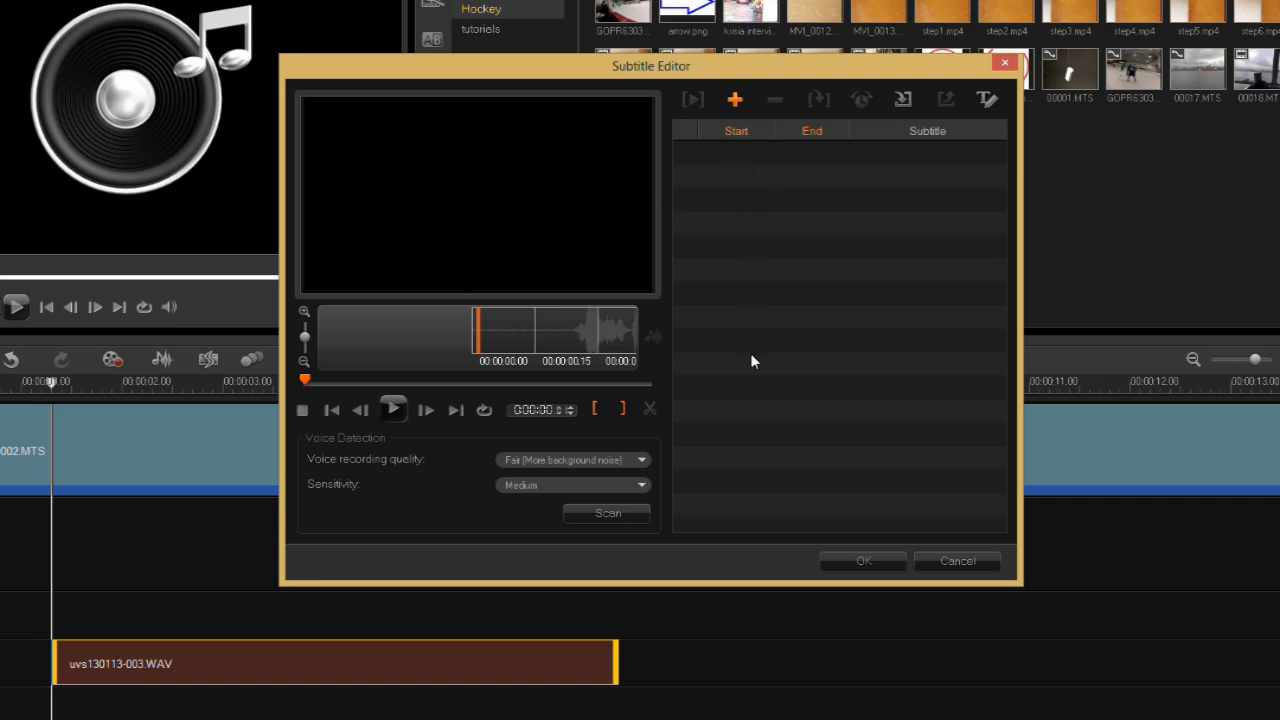
pyautogui.moveTo(904, 232)
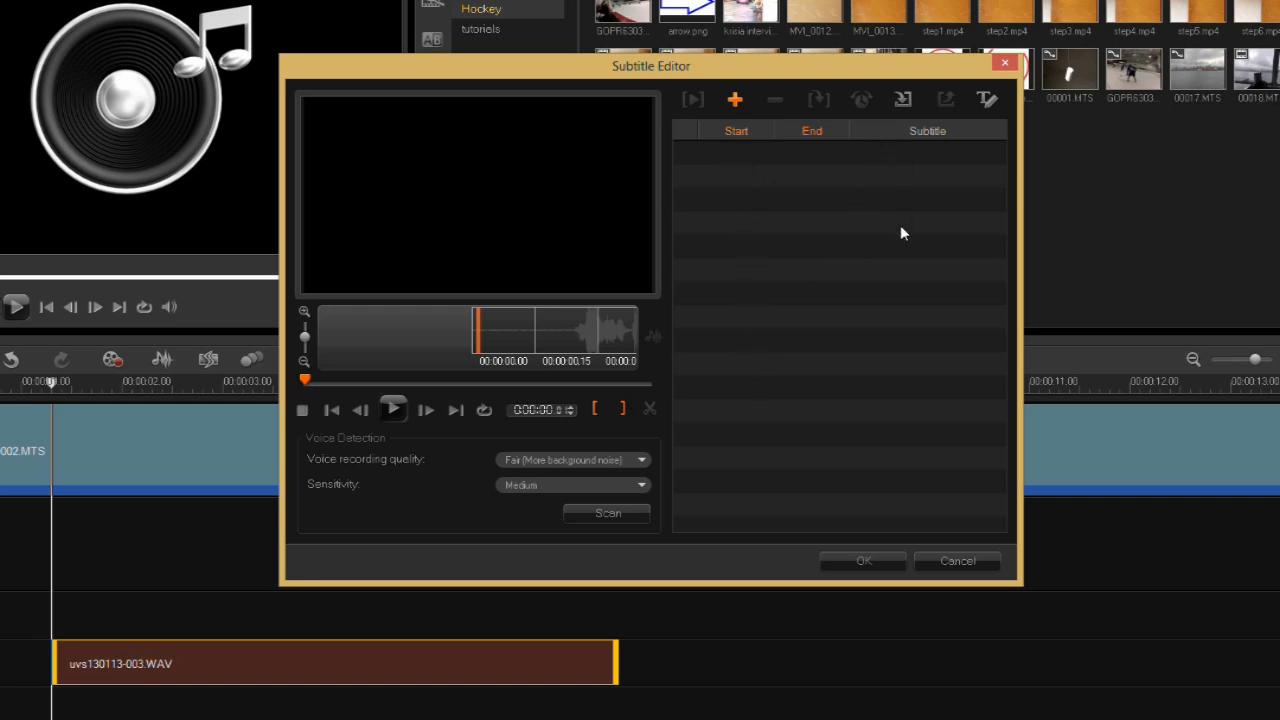
pyautogui.moveTo(380, 444)
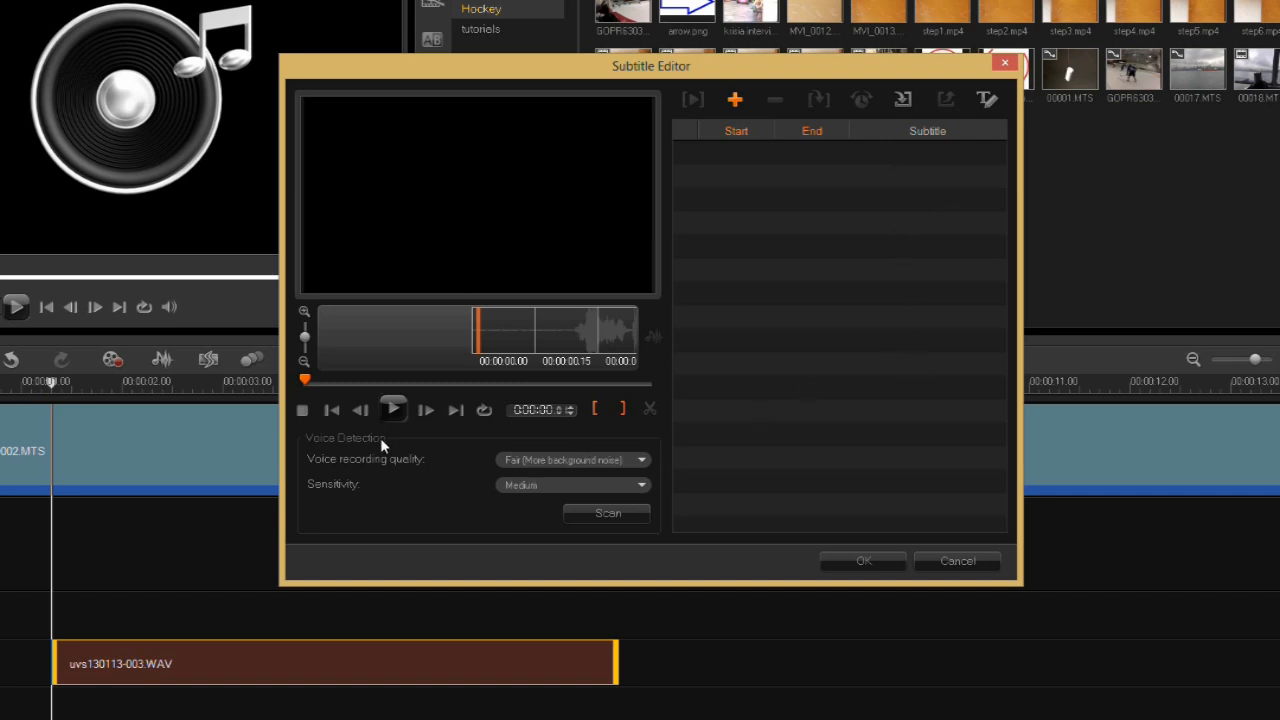
pyautogui.moveTo(452, 418)
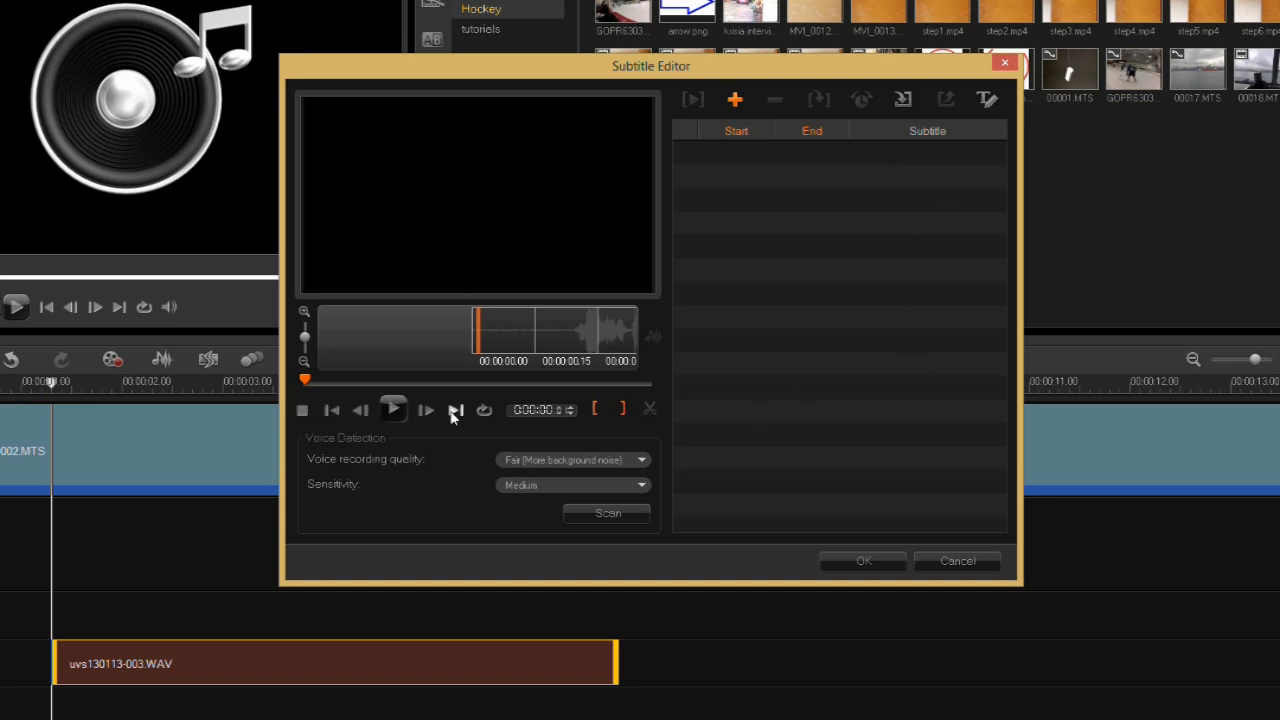
pyautogui.moveTo(332, 410)
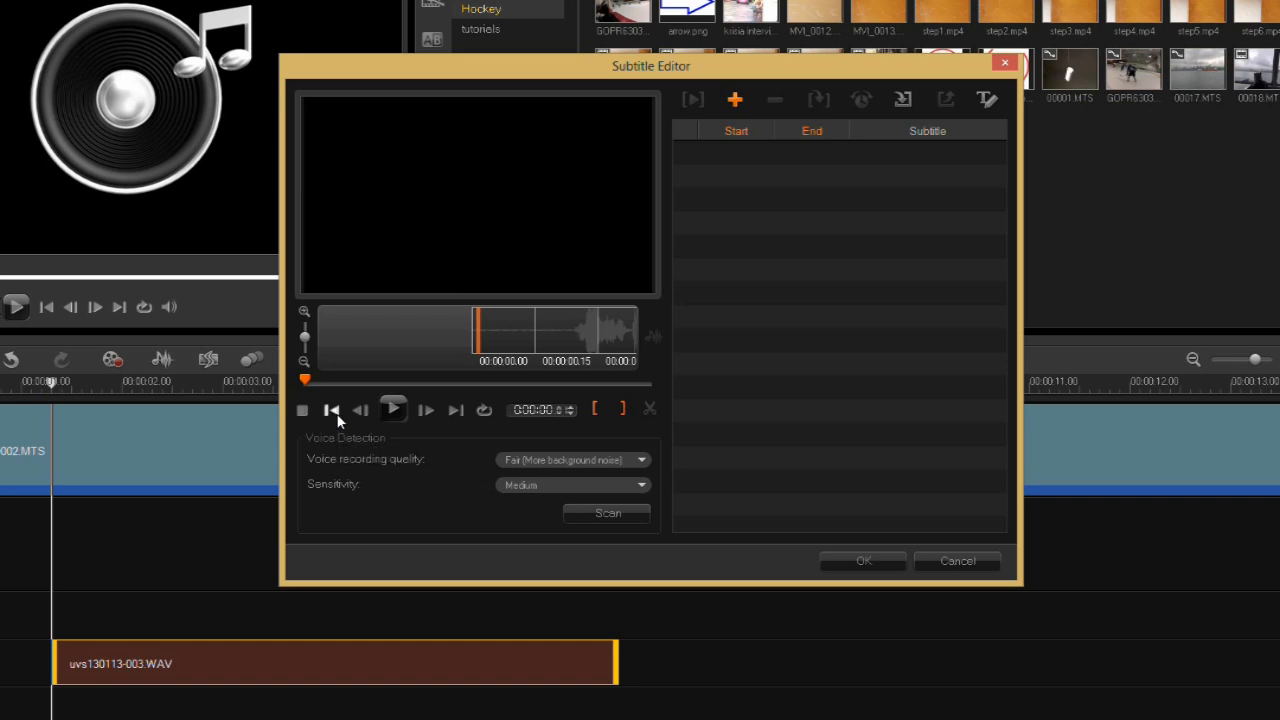
pyautogui.moveTo(360, 410)
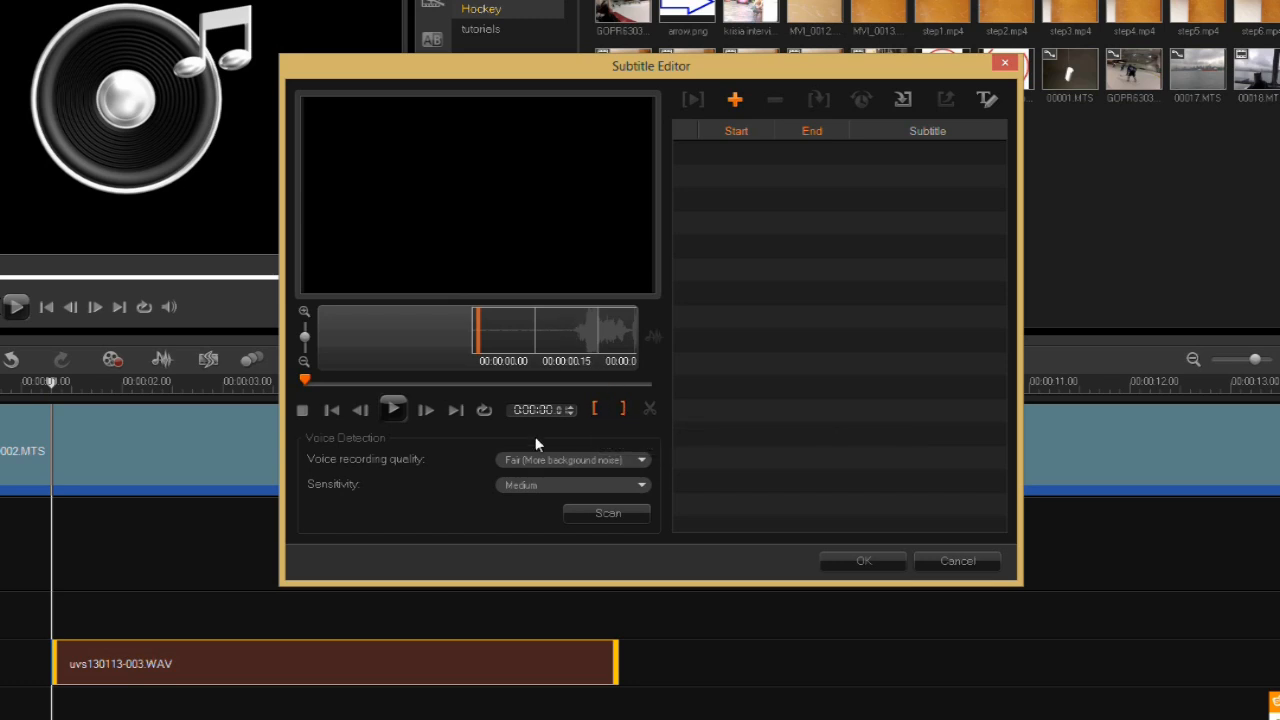
pyautogui.moveTo(450, 462)
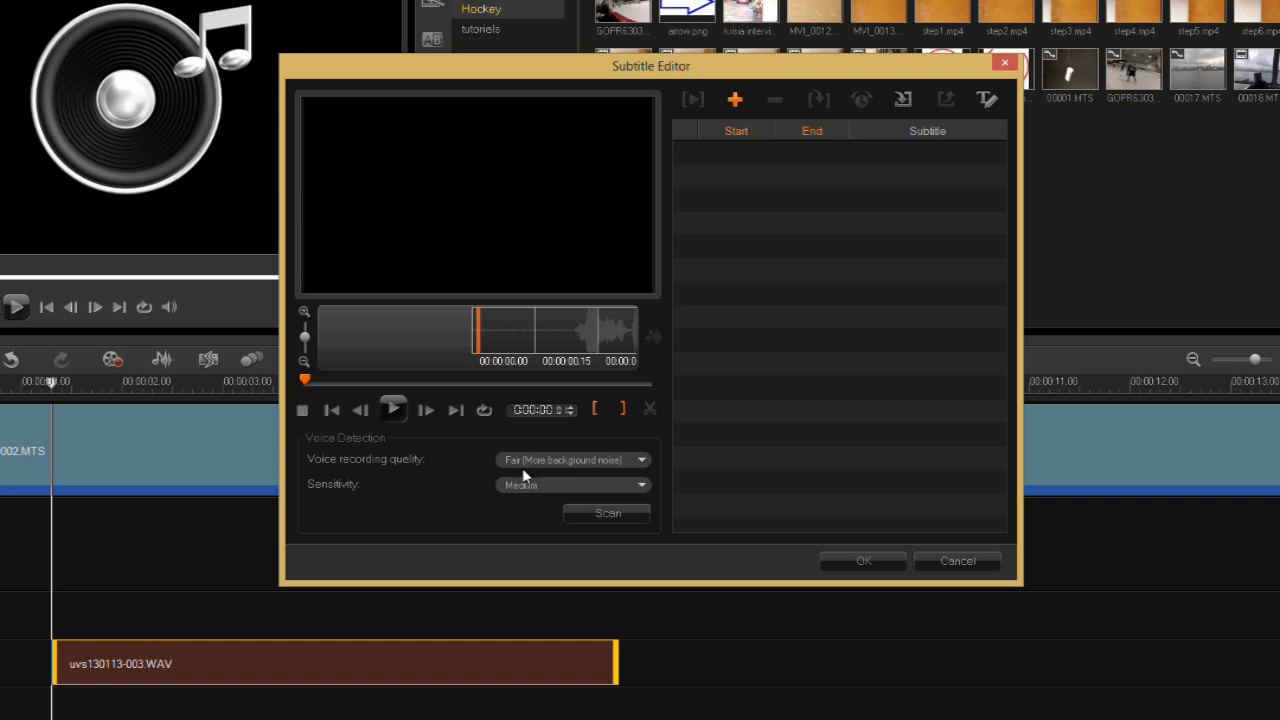
pyautogui.moveTo(540, 470)
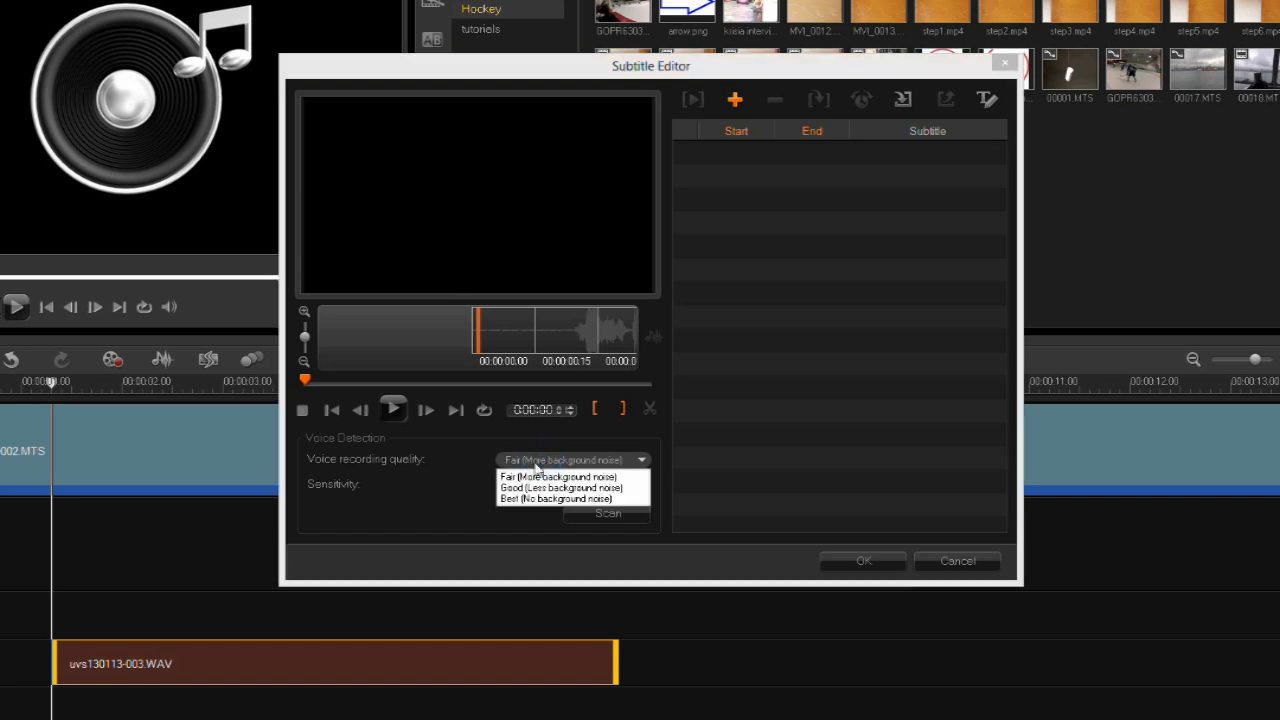
pyautogui.moveTo(424, 496)
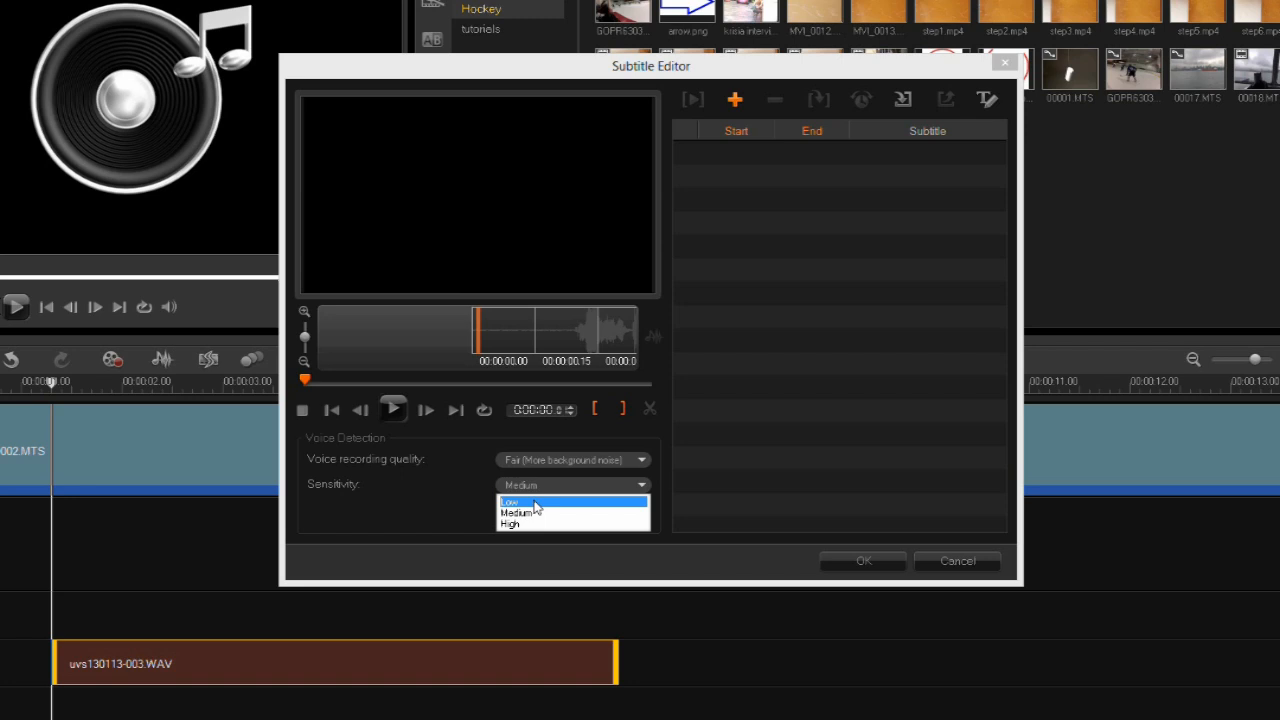
pyautogui.click(512, 524)
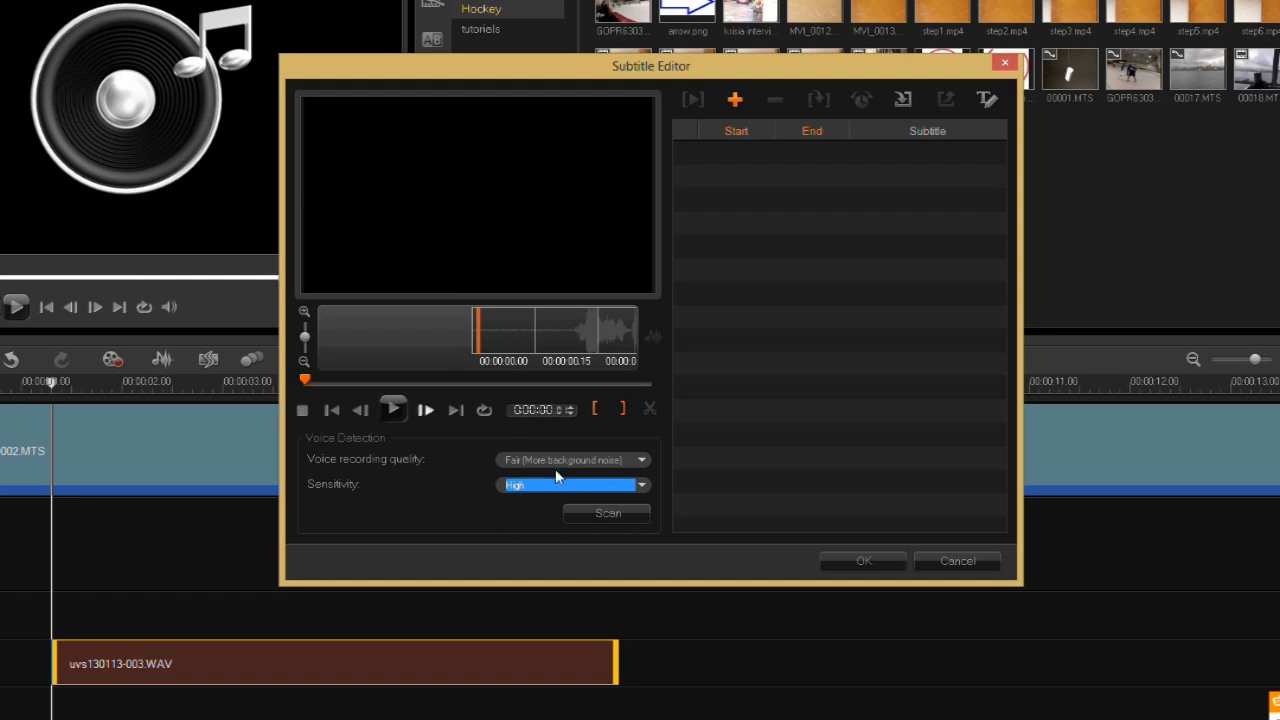
# - Detect speech into subtitle entries and give them the placeholder texts 1, 2 and 3
pyautogui.click(608, 512)
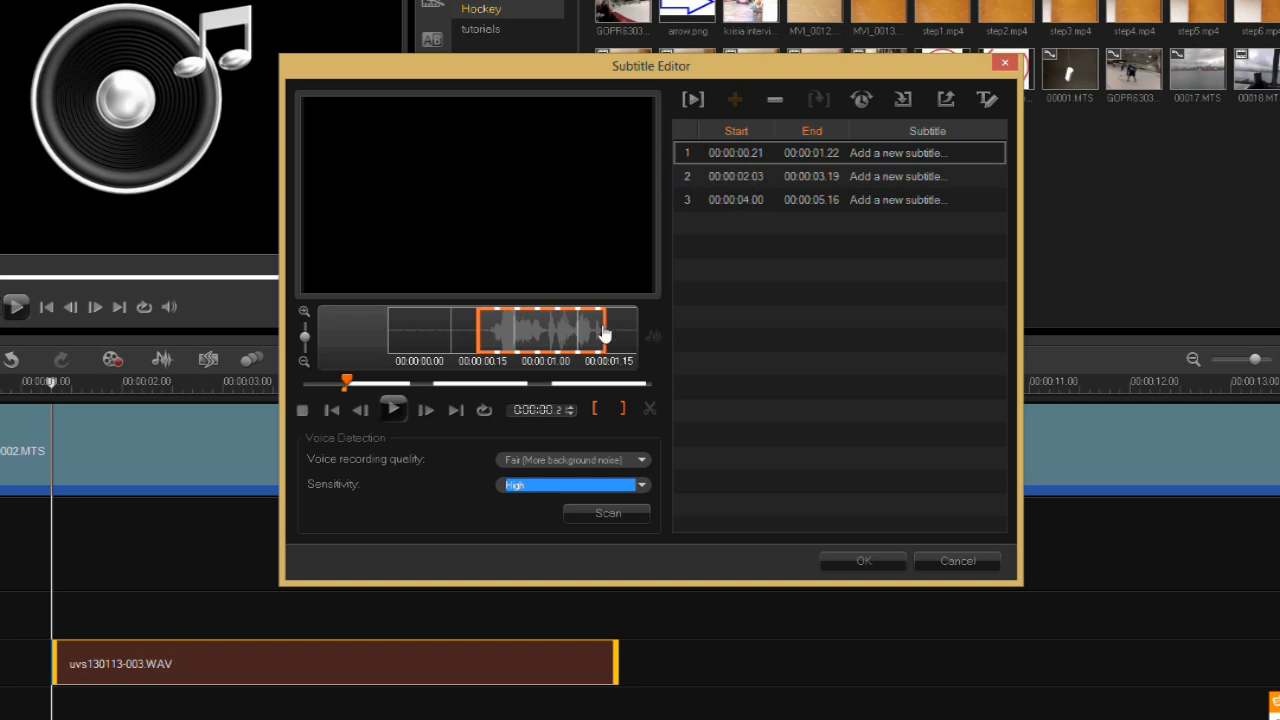
pyautogui.moveTo(564, 340)
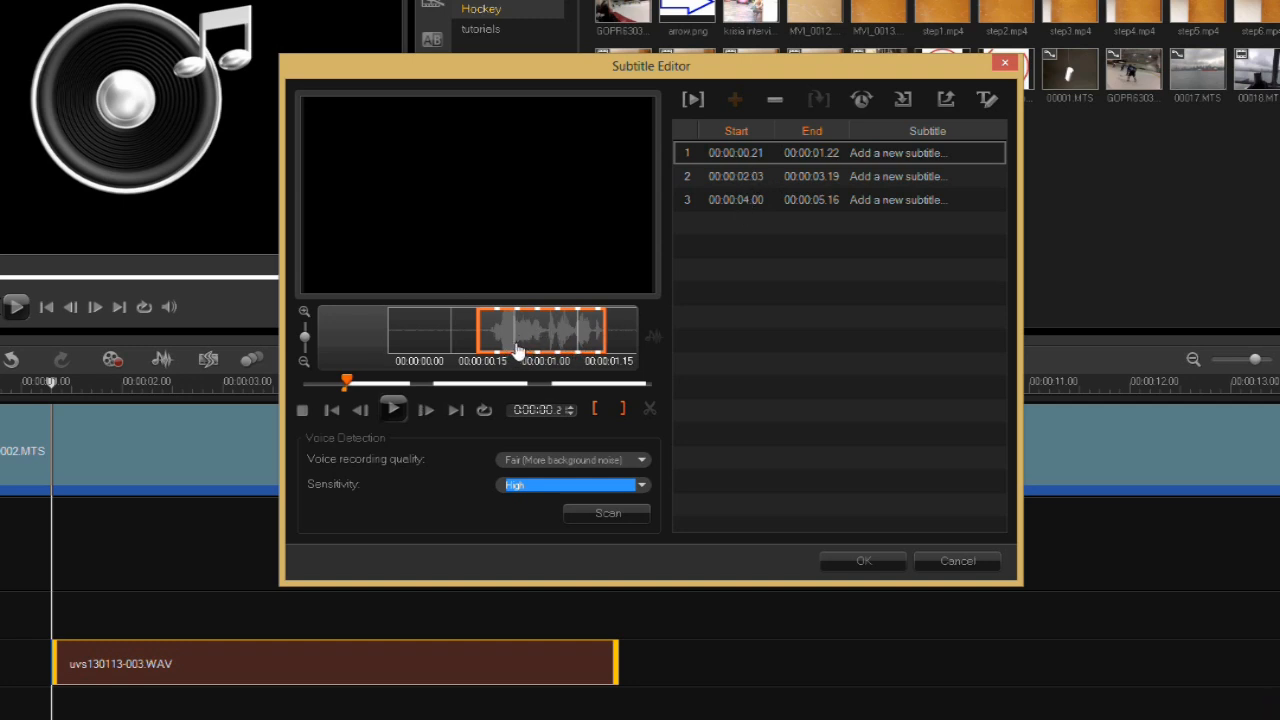
pyautogui.moveTo(544, 332)
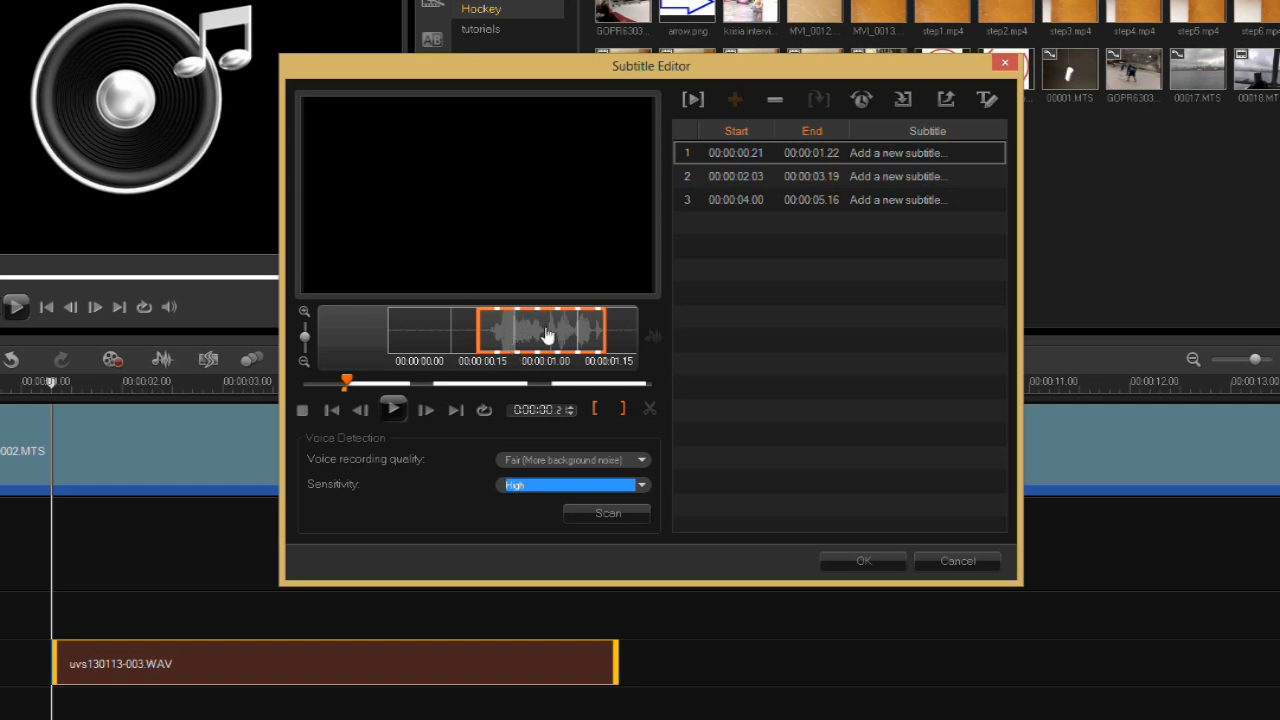
pyautogui.moveTo(576, 330)
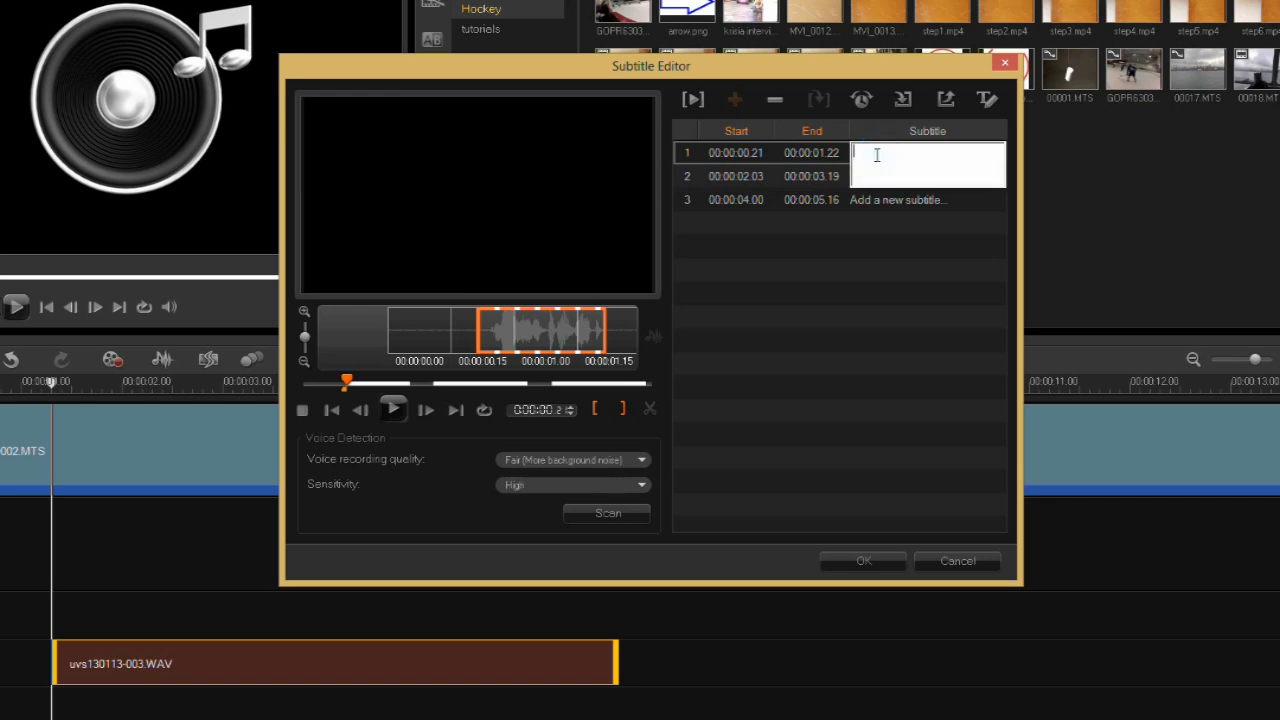
pyautogui.write('1')
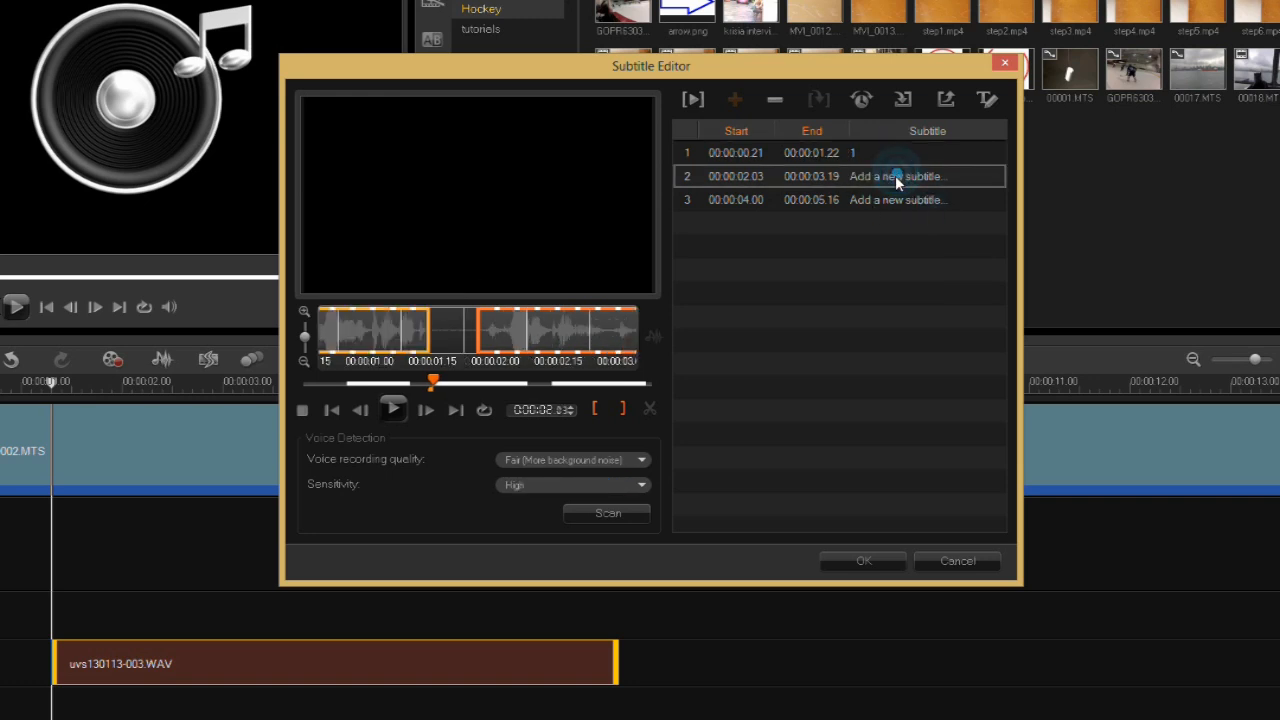
pyautogui.write('2')
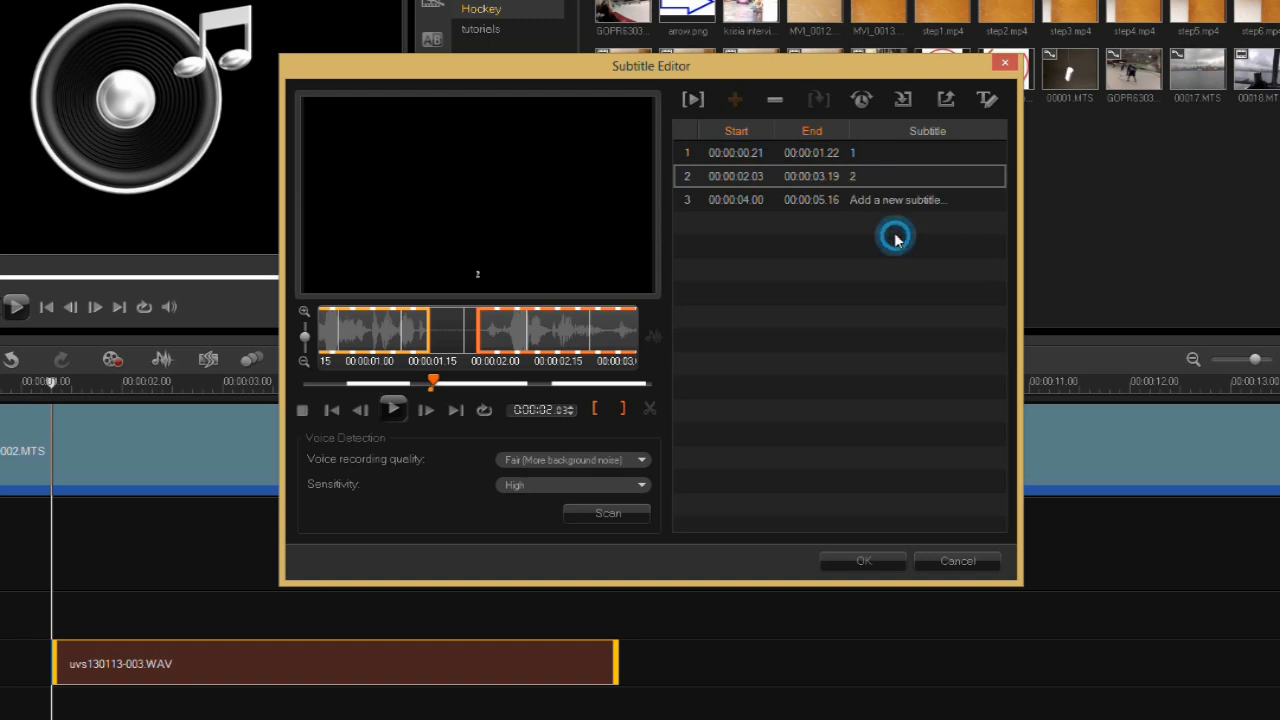
pyautogui.doubleClick(896, 200)
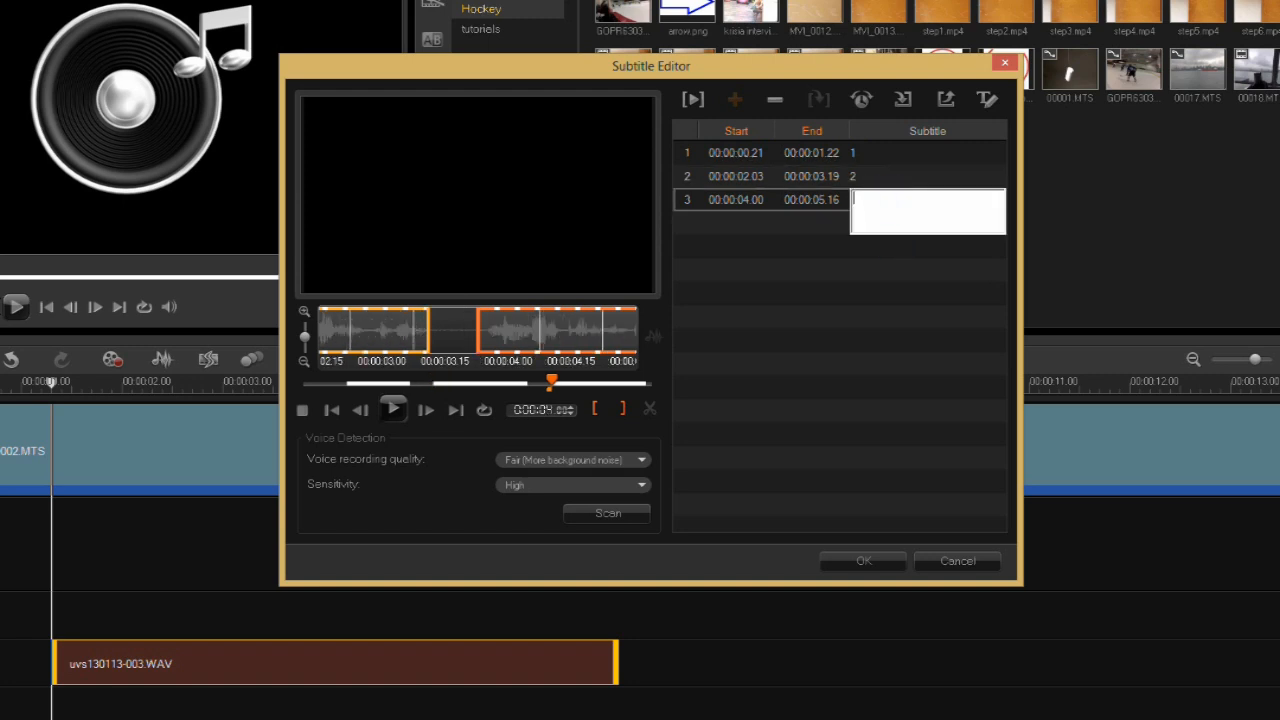
pyautogui.write('3')
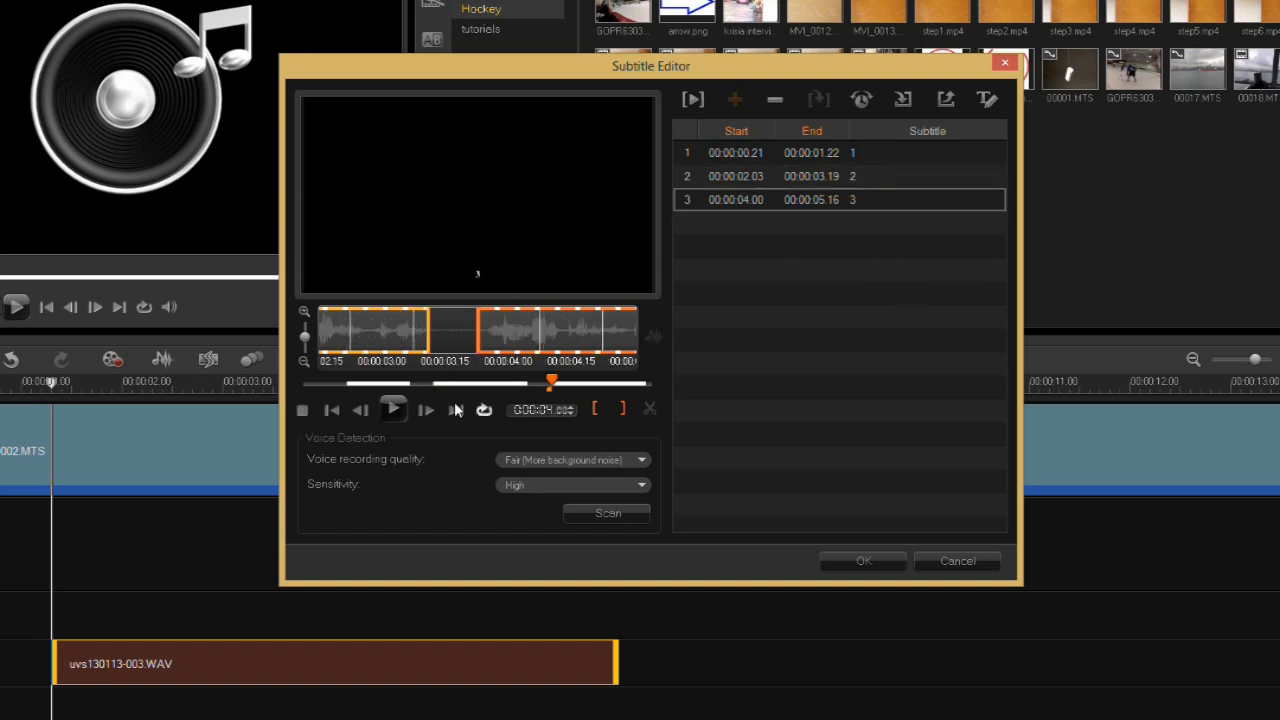
# - Jump back to the start of the audio and preview the voiceover
pyautogui.click(332, 408)
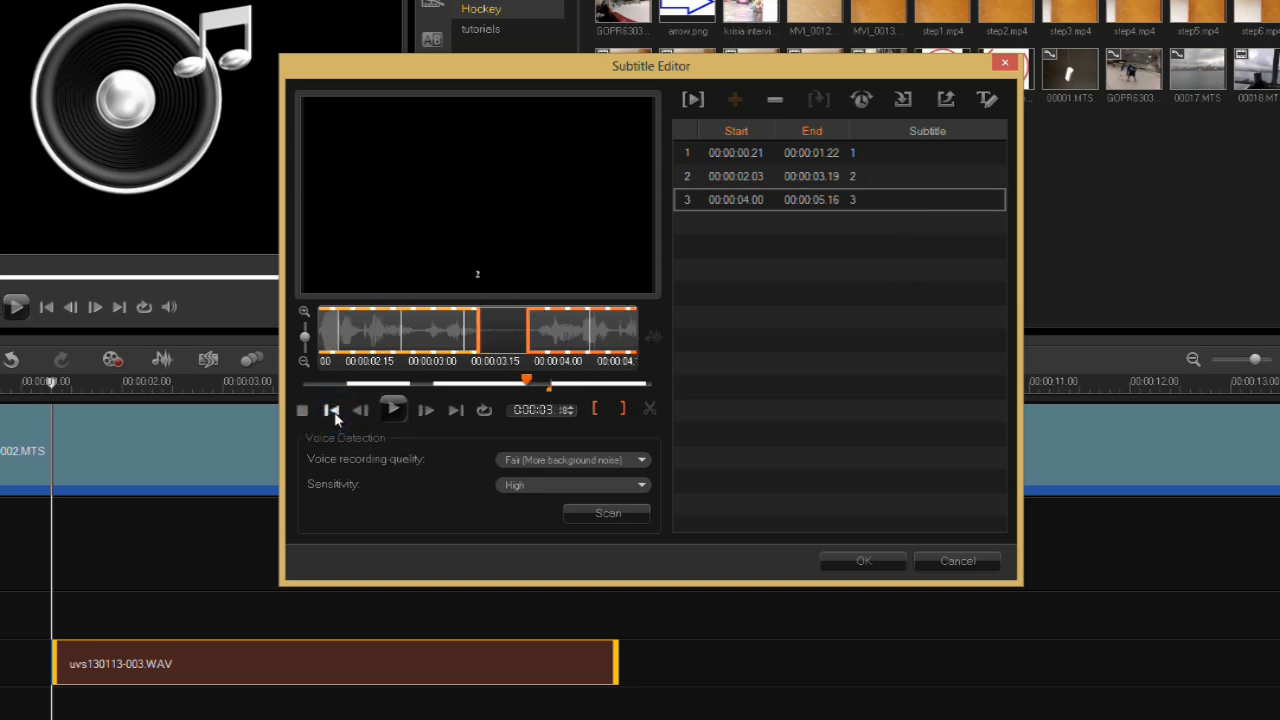
pyautogui.click(332, 410)
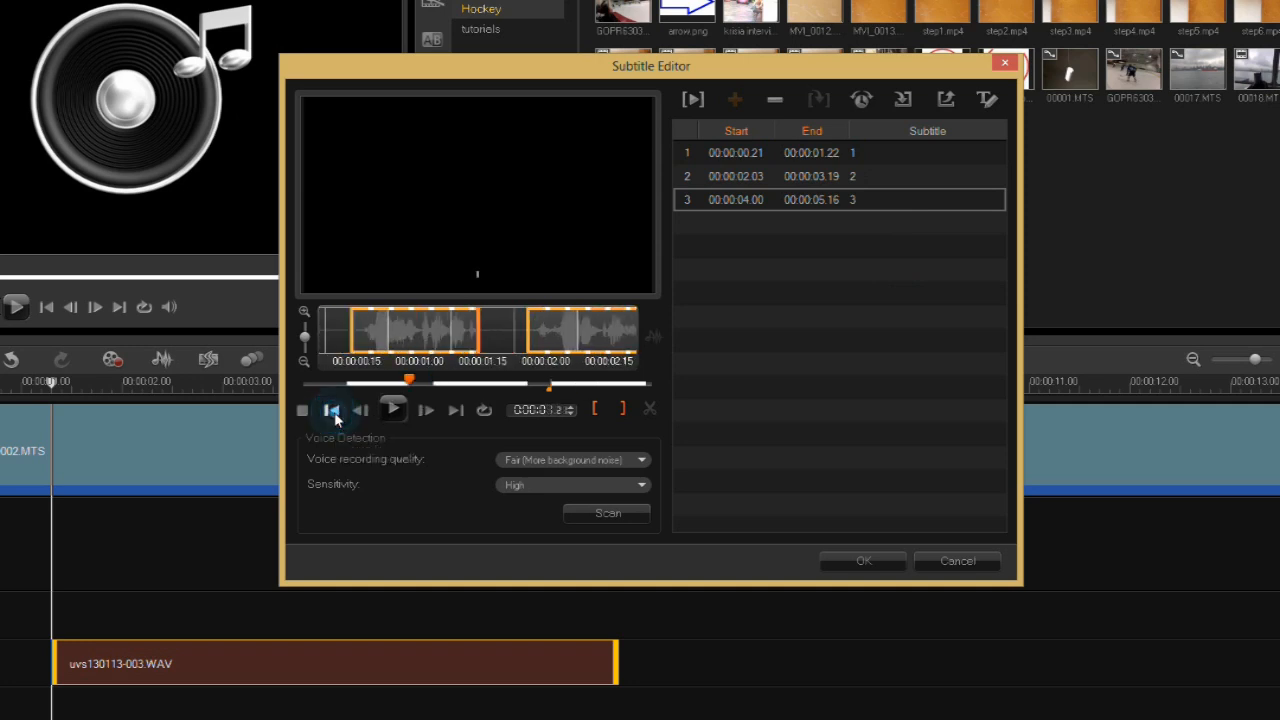
pyautogui.click(334, 410)
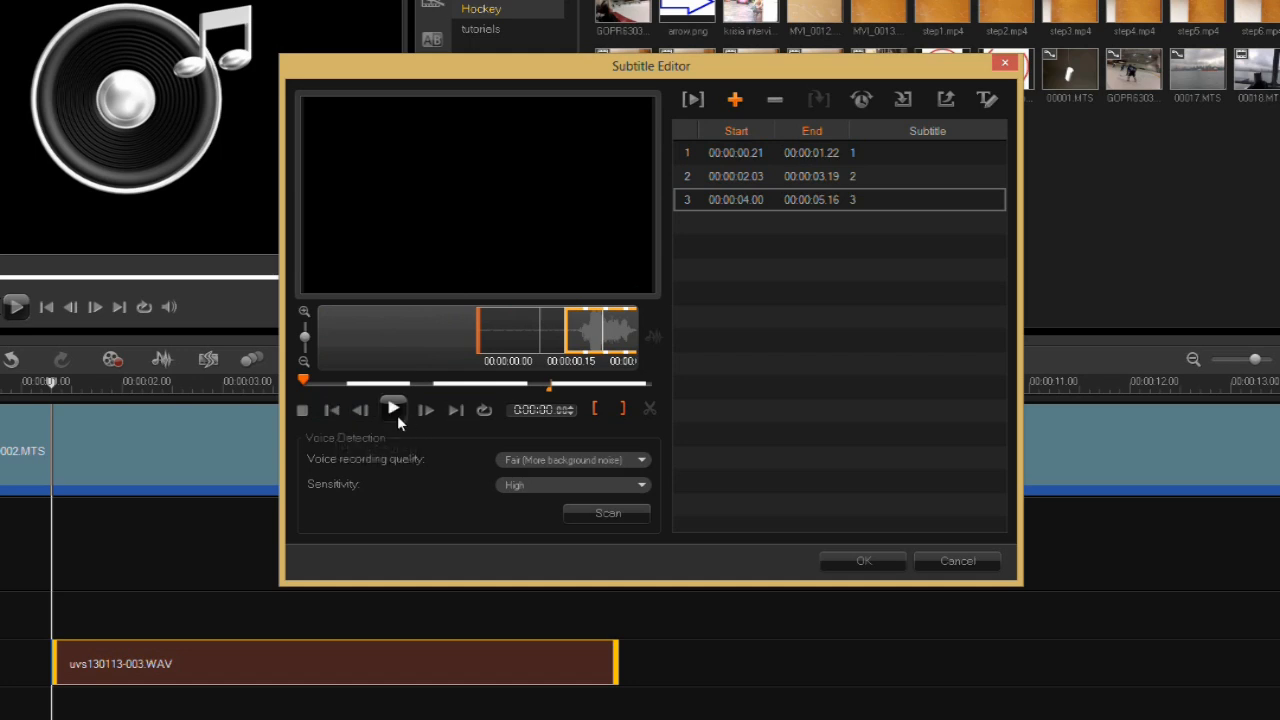
# - Return playback to the start of the voiceover
pyautogui.click(392, 410)
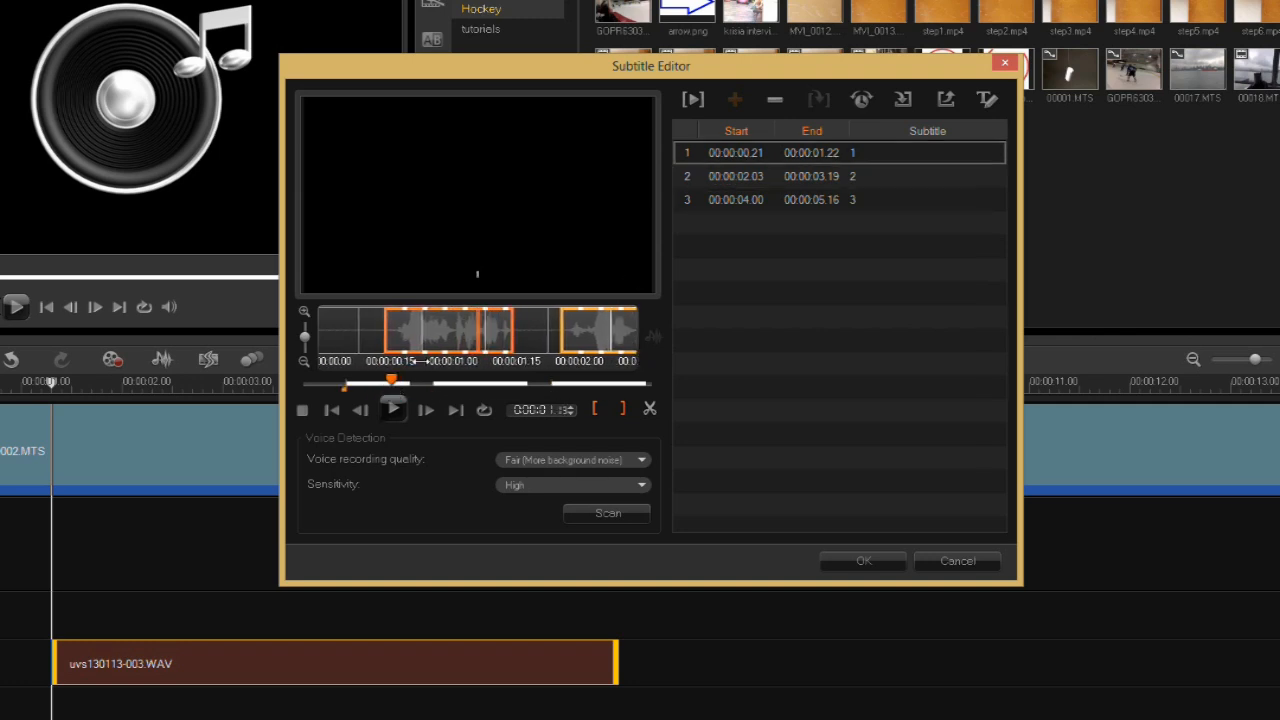
pyautogui.moveTo(472, 300)
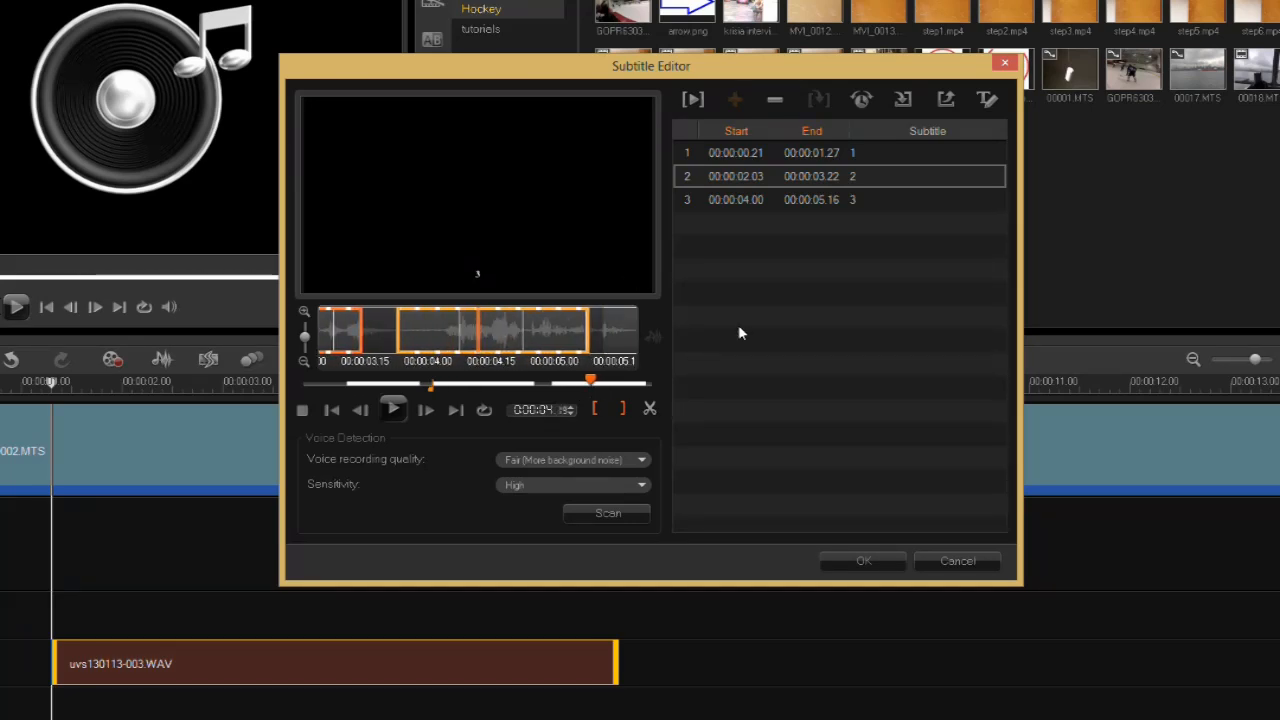
# - Replace the first subtitle's placeholder 1 with the text 'This is'
pyautogui.click(850, 152)
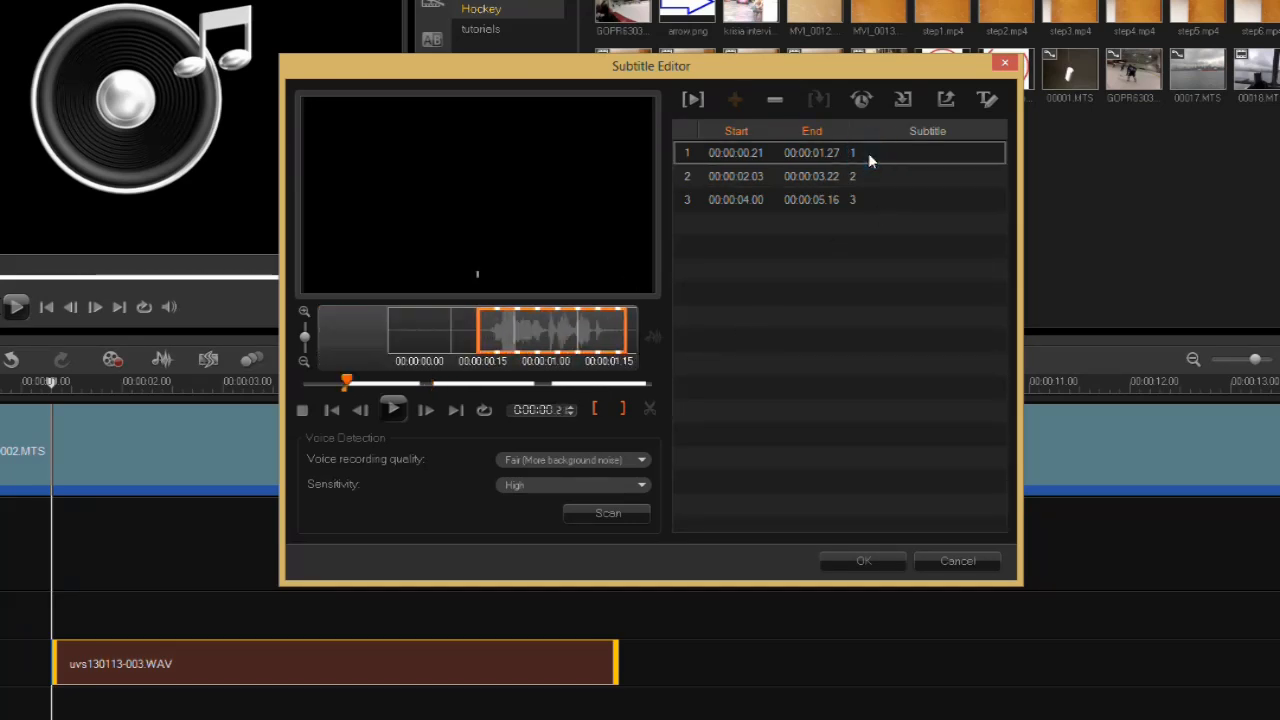
pyautogui.doubleClick(924, 152)
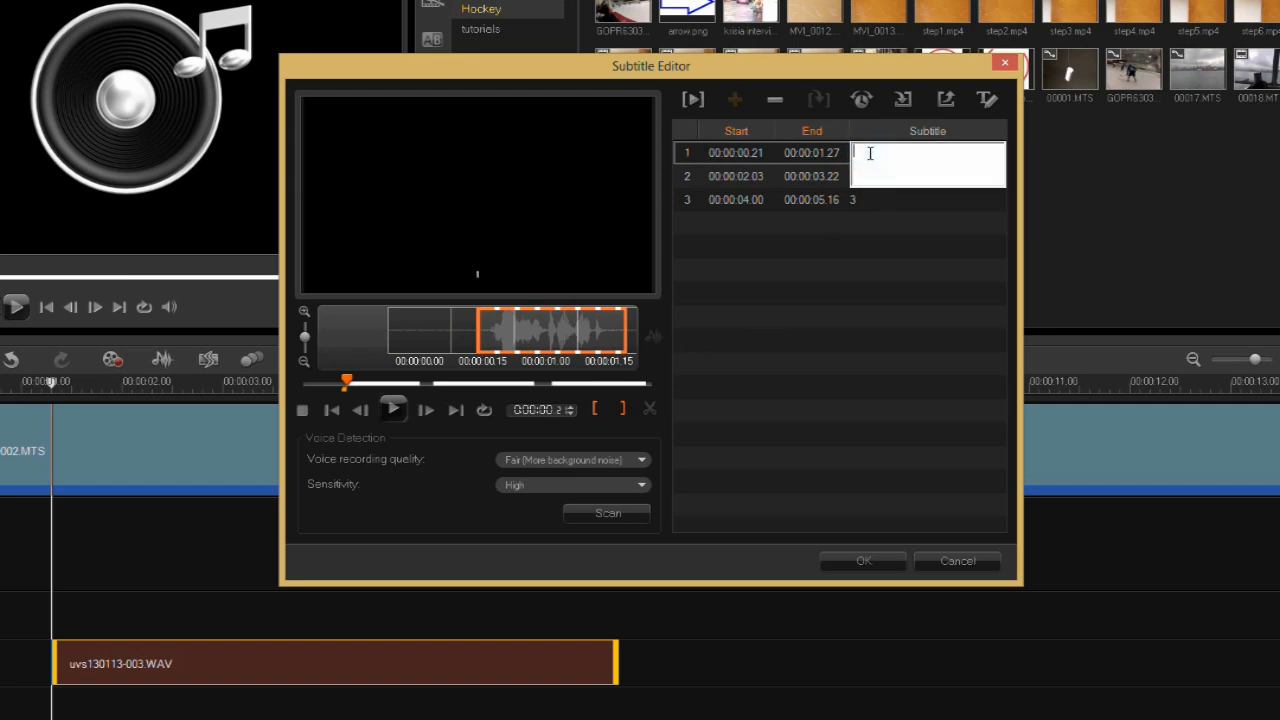
pyautogui.write('This is')
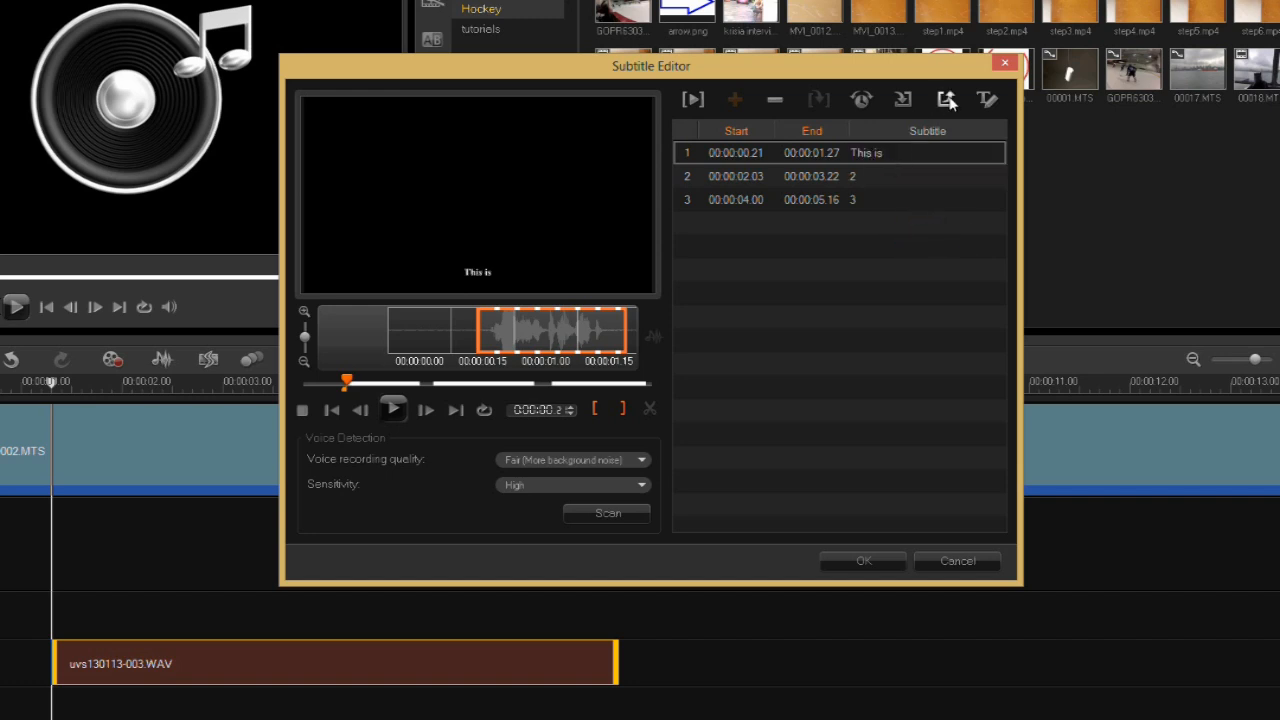
pyautogui.moveTo(944, 100)
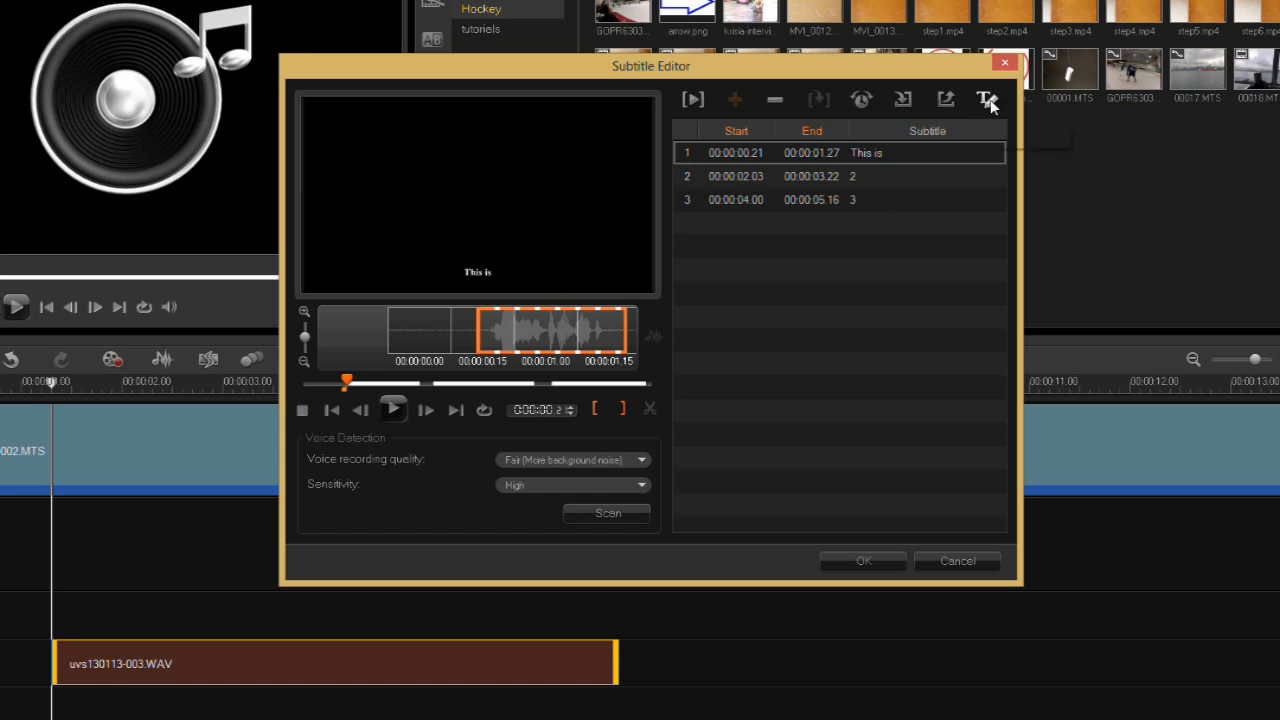
# - Set the subtitle text style to the Tunga font at size 33 and confirm it
pyautogui.click(986, 100)
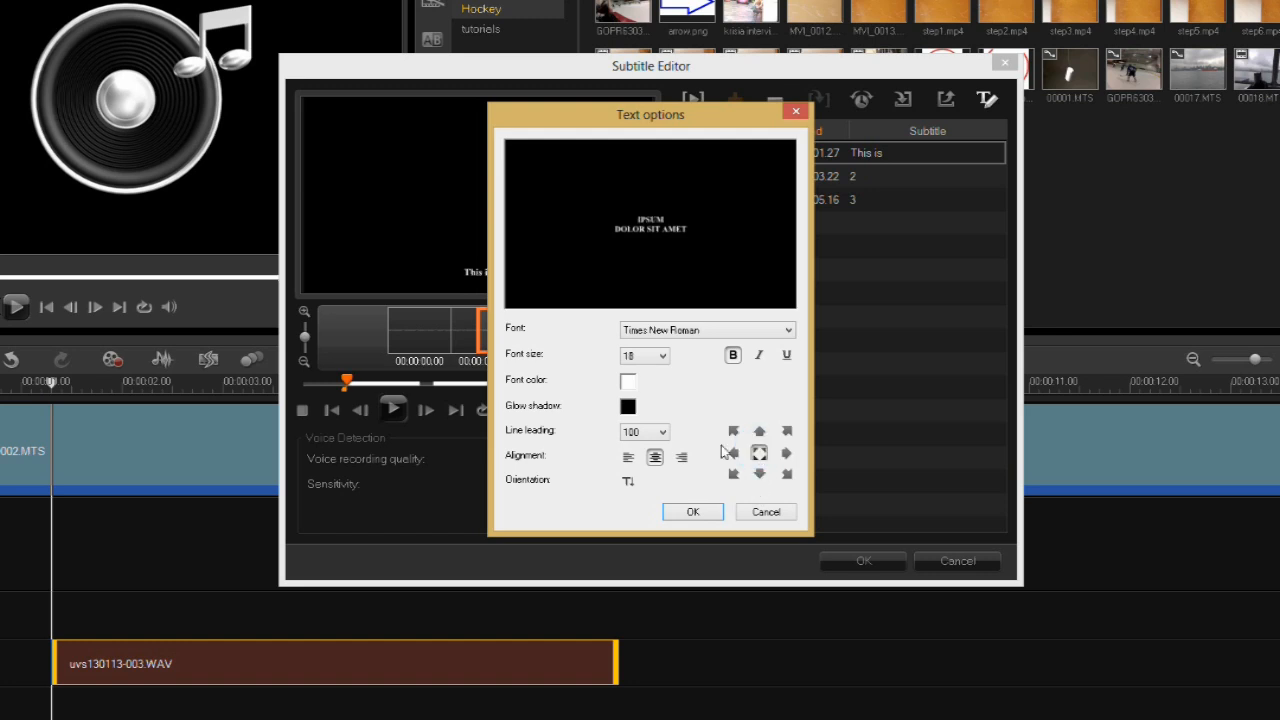
pyautogui.click(708, 330)
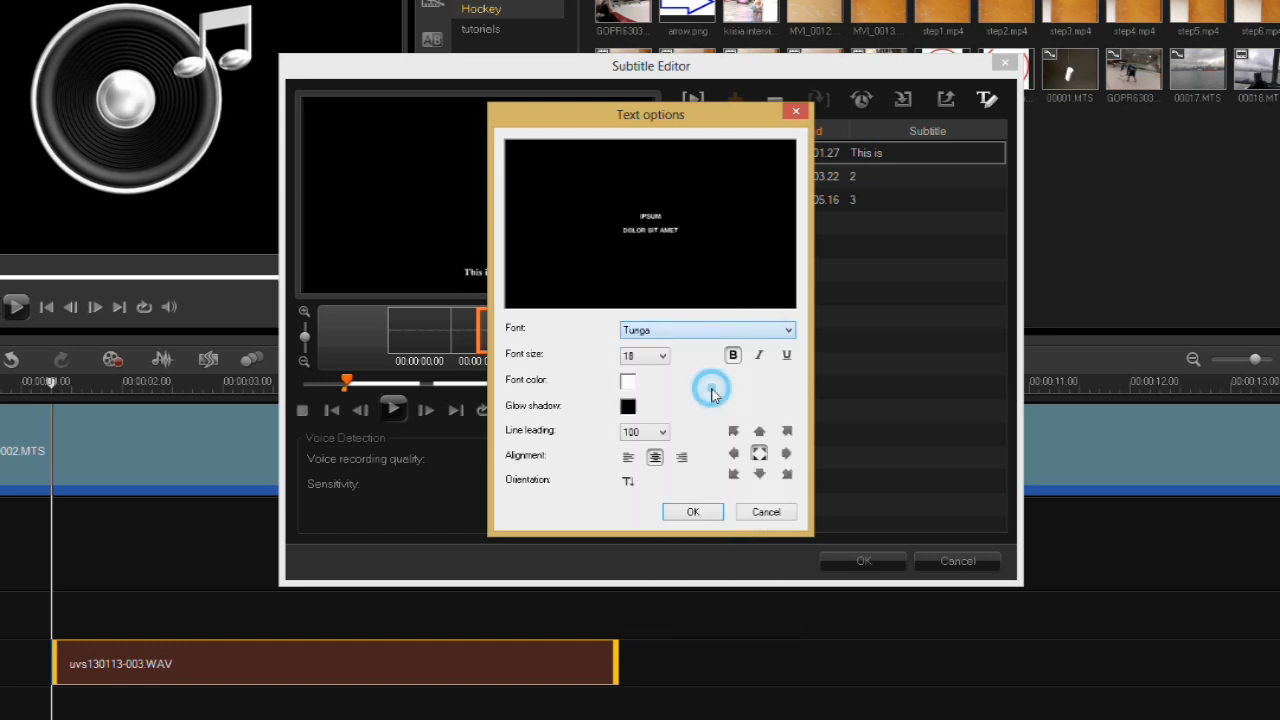
pyautogui.click(662, 356)
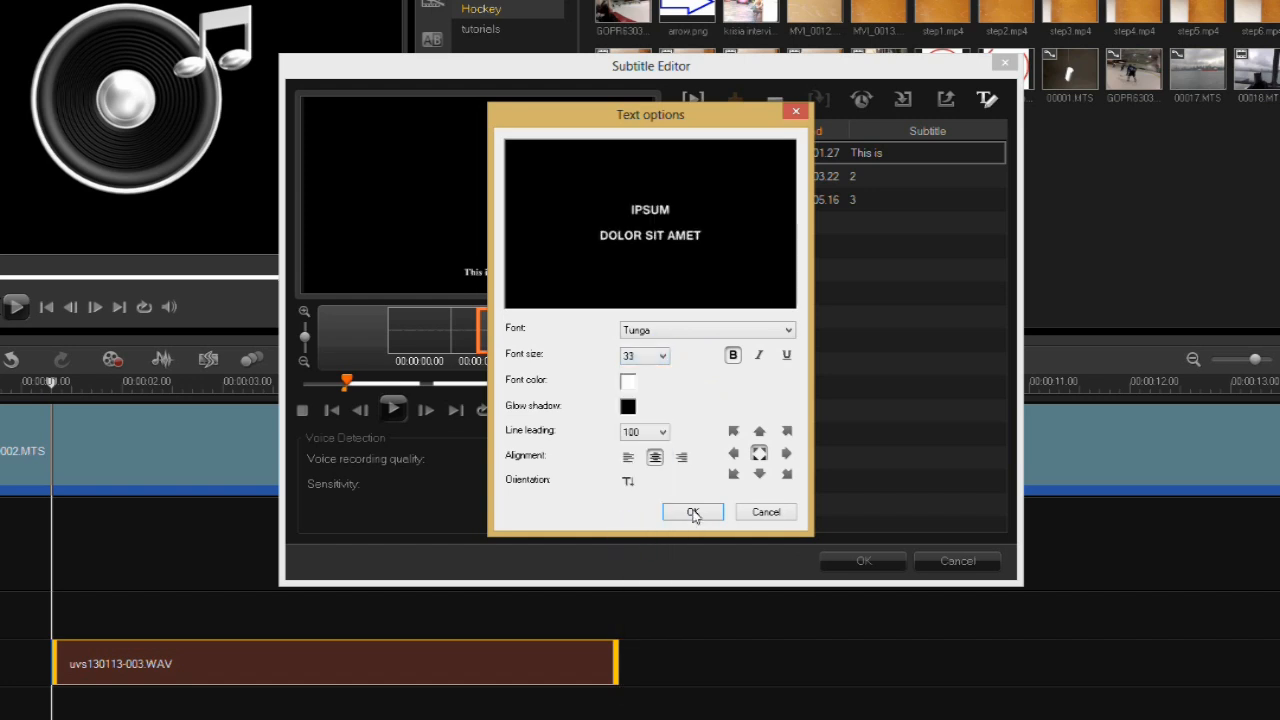
pyautogui.click(692, 512)
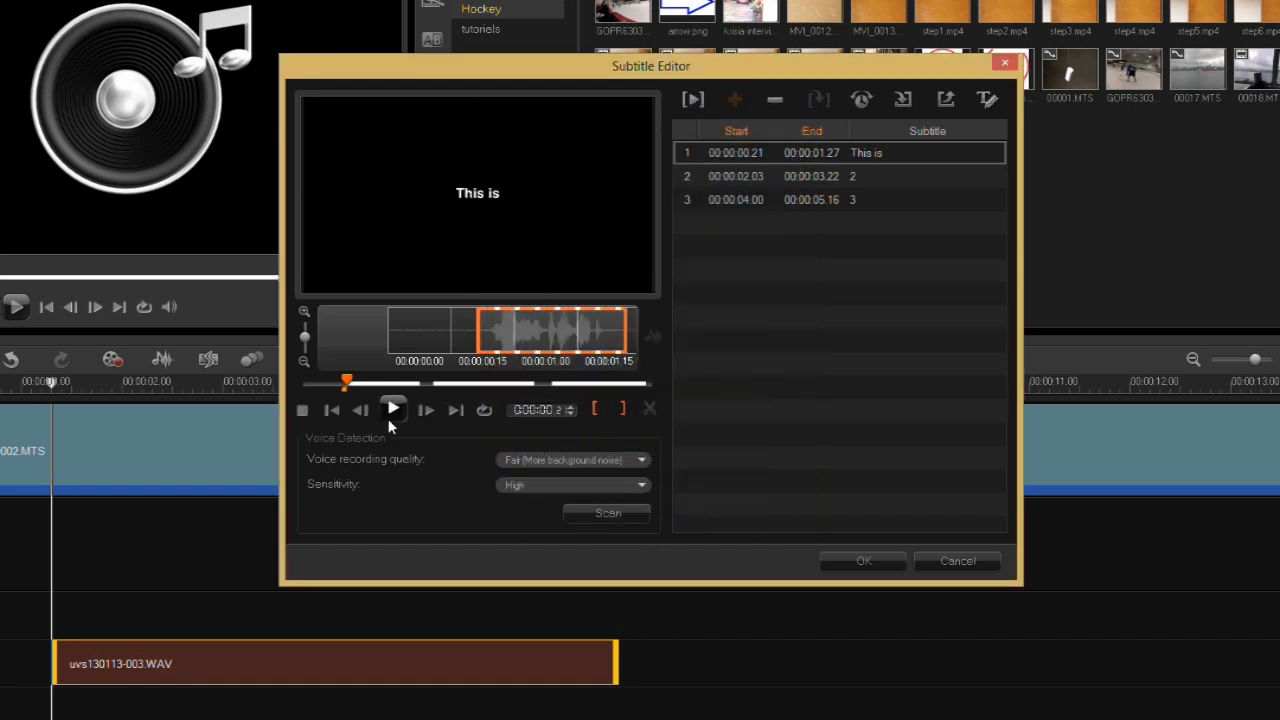
pyautogui.click(392, 408)
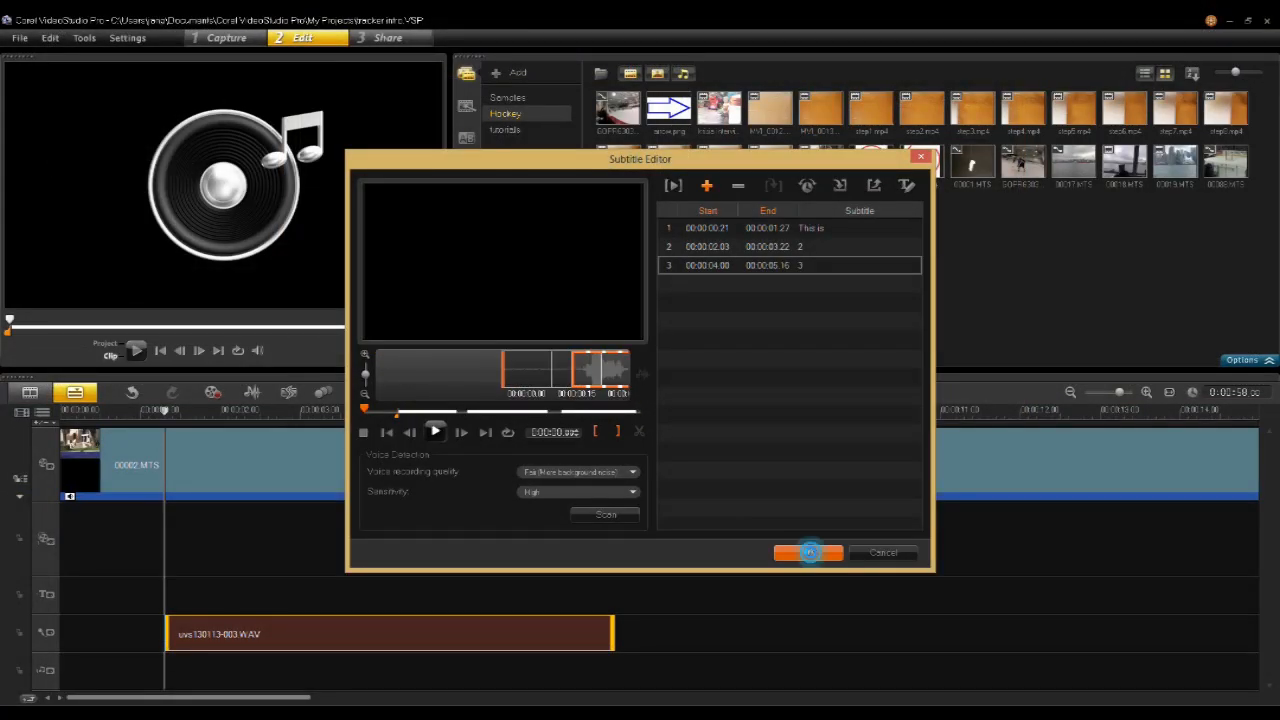
# - Accept the subtitles onto the title track, then play and pause the project to review them
pyautogui.click(808, 552)
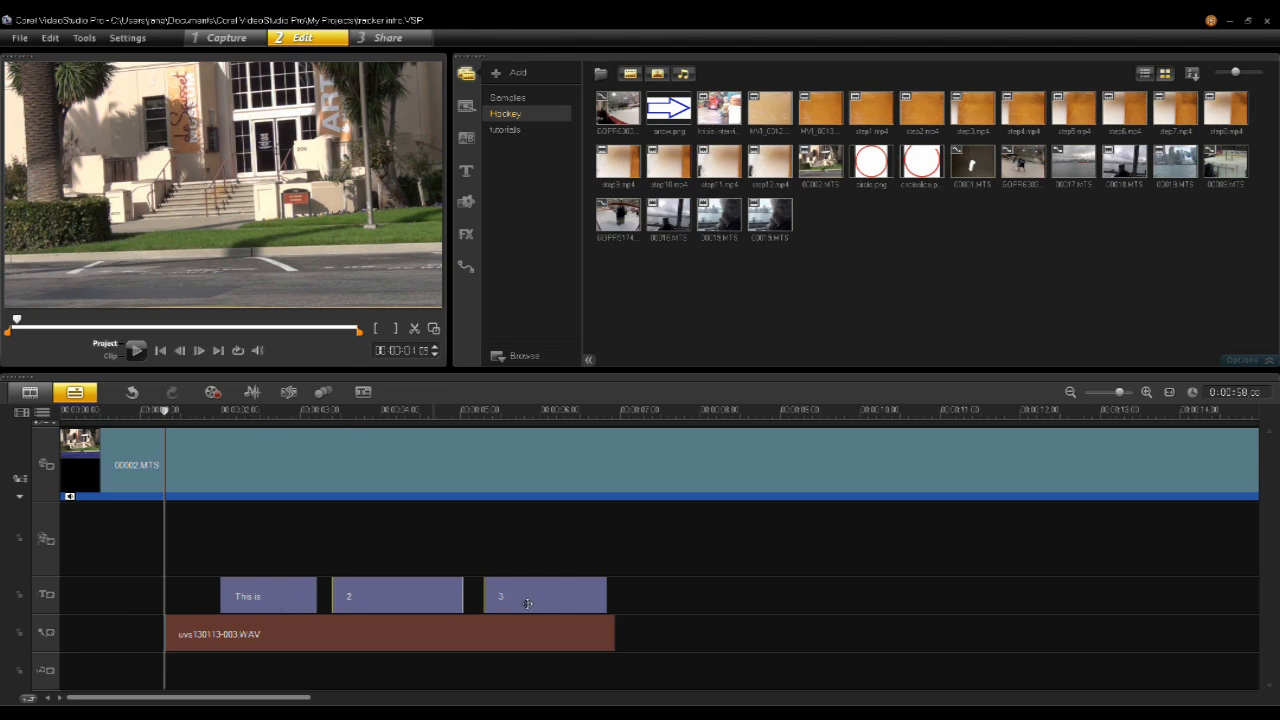
pyautogui.moveTo(204, 454)
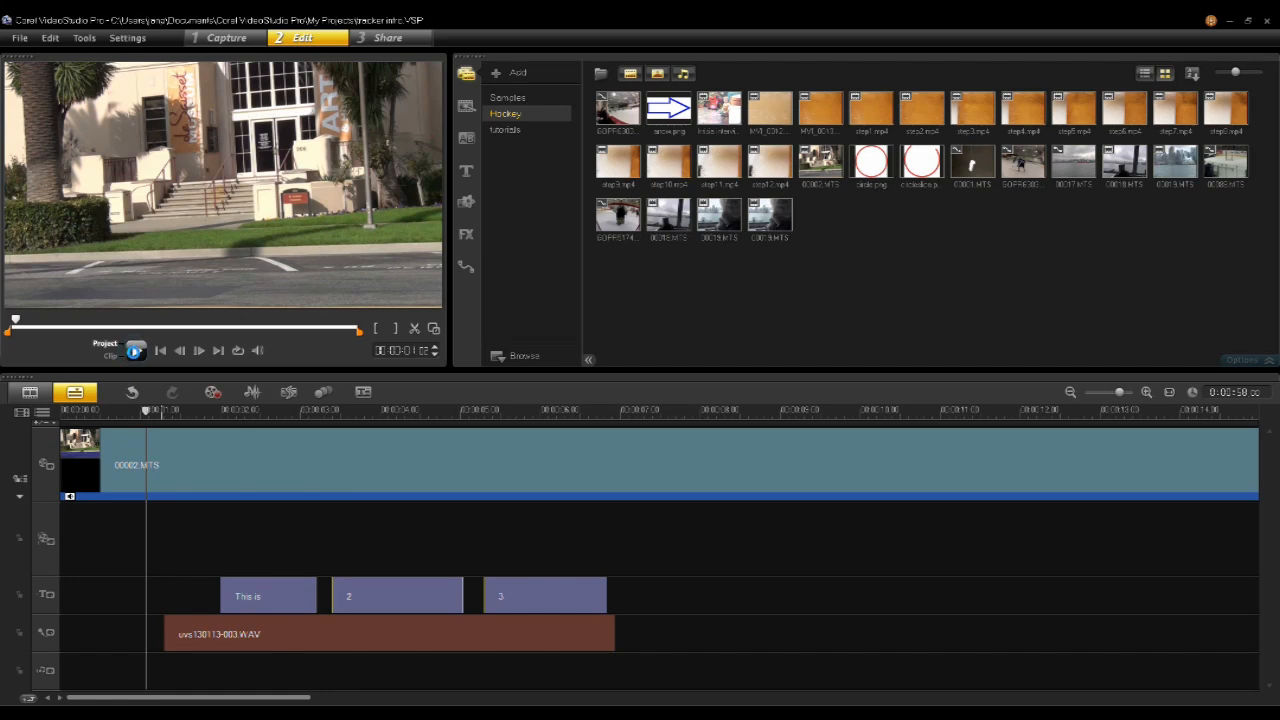
pyautogui.click(136, 350)
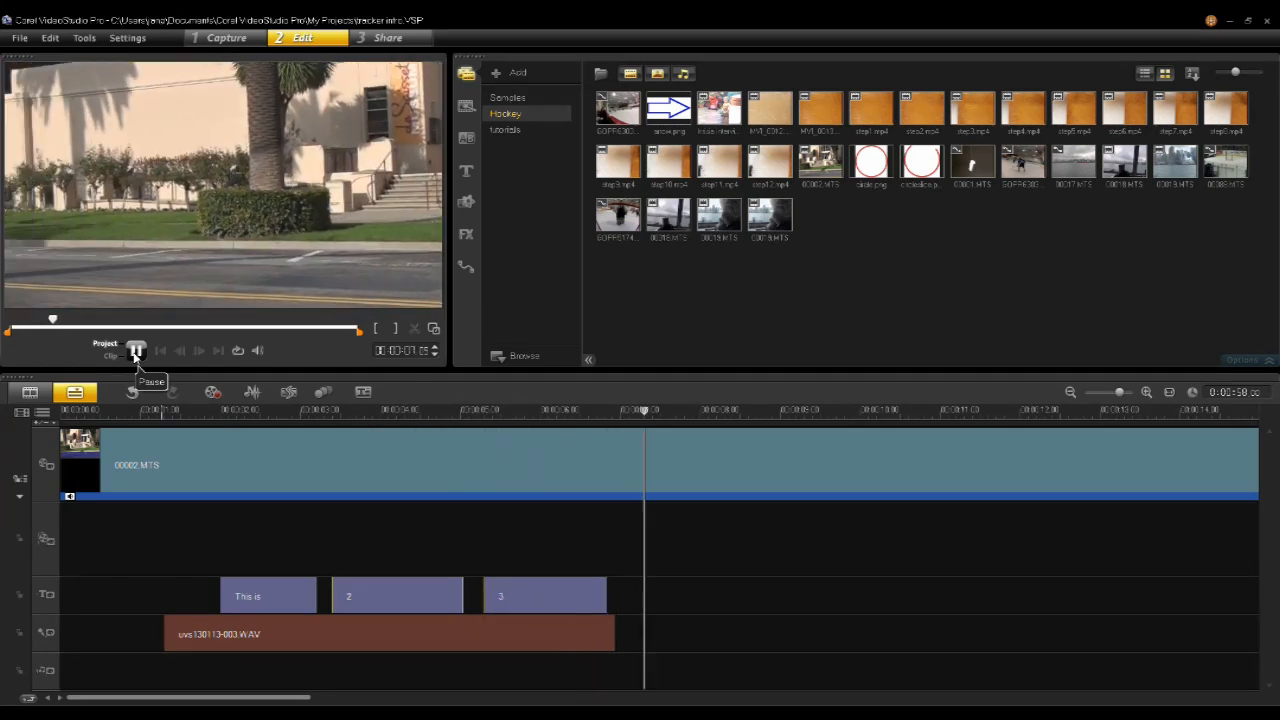
pyautogui.click(136, 350)
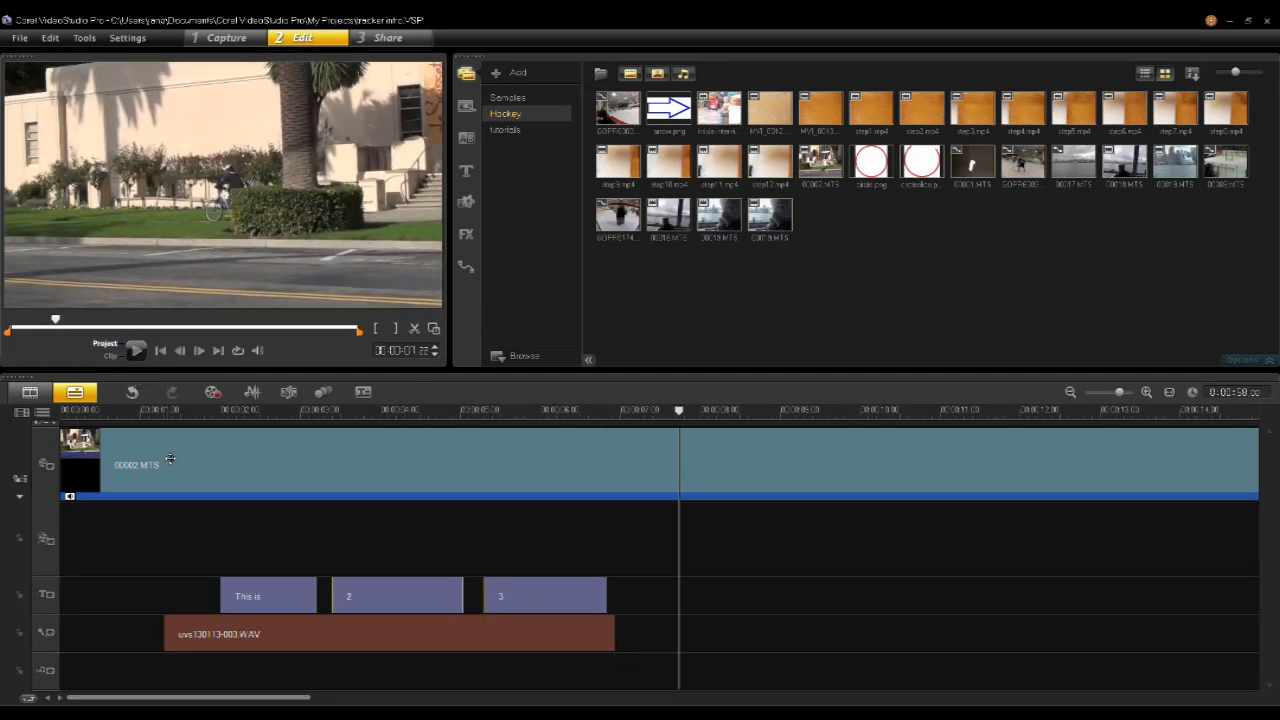